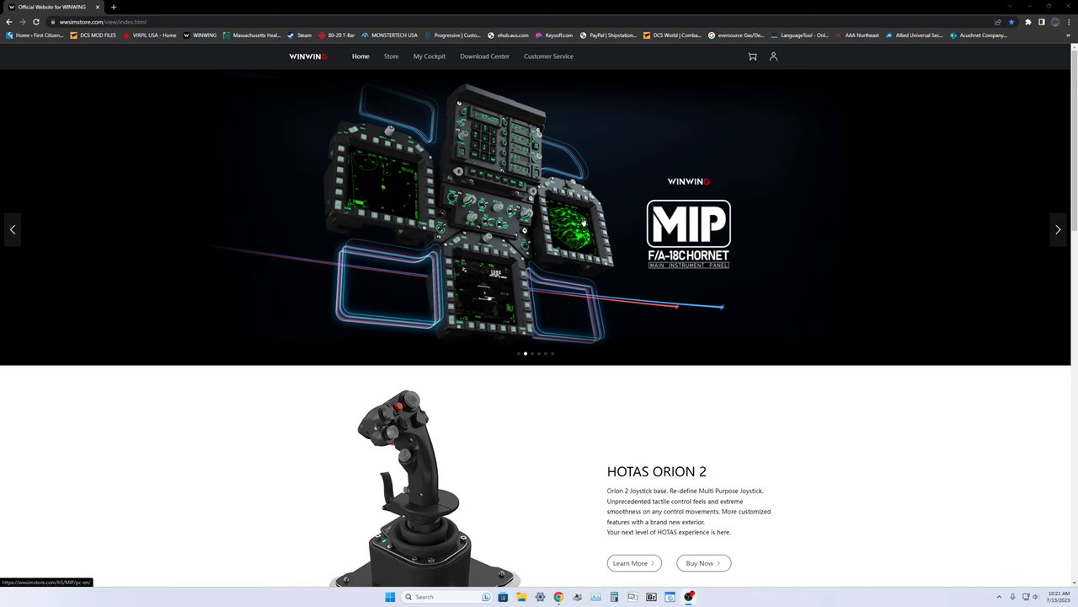
mouse_move(367, 219)
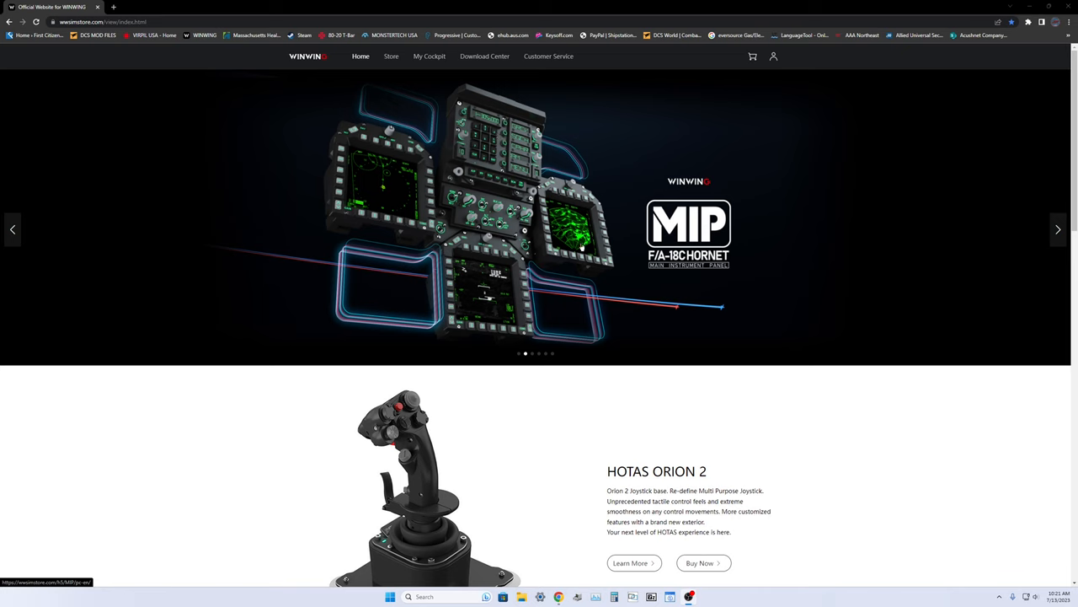
mouse_move(509, 234)
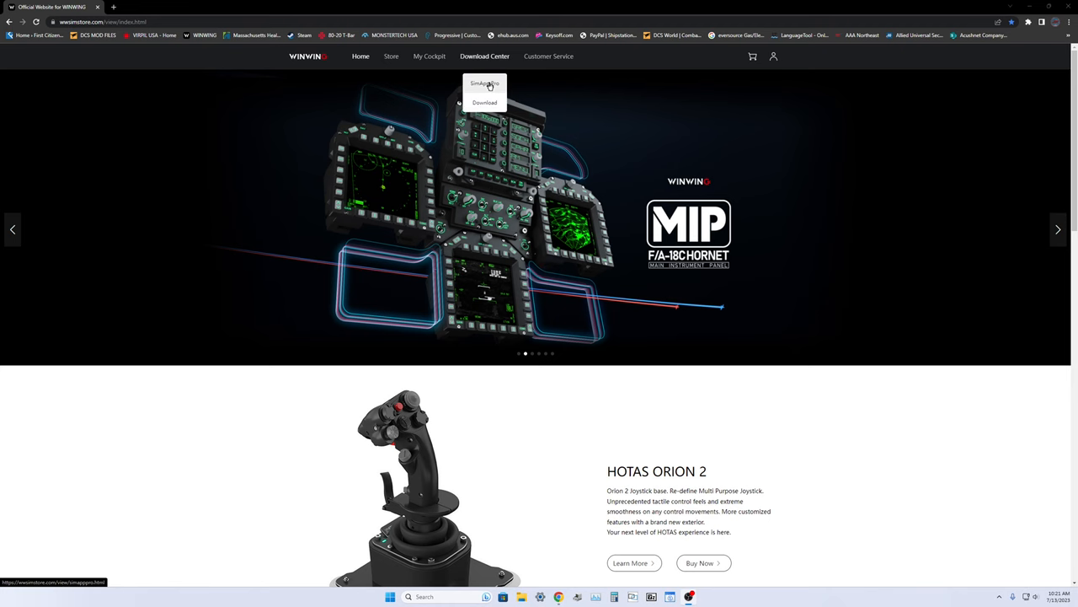
Step: Go to the WinWing software Download Center from the store page
left_click(485, 84)
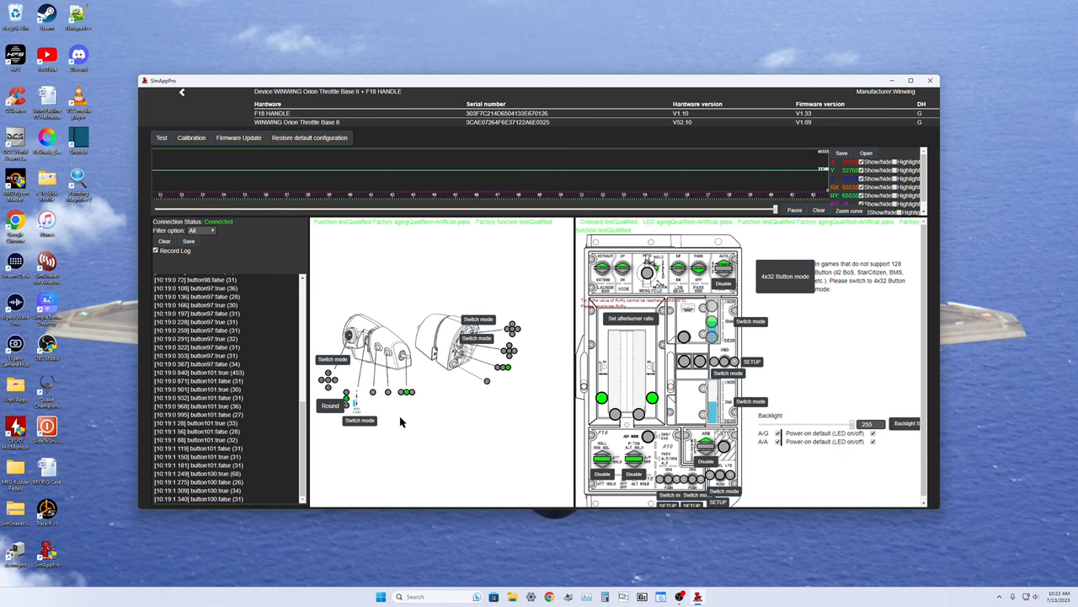
Step: Return from the Orion throttle test view to the connected devices list
left_click(182, 91)
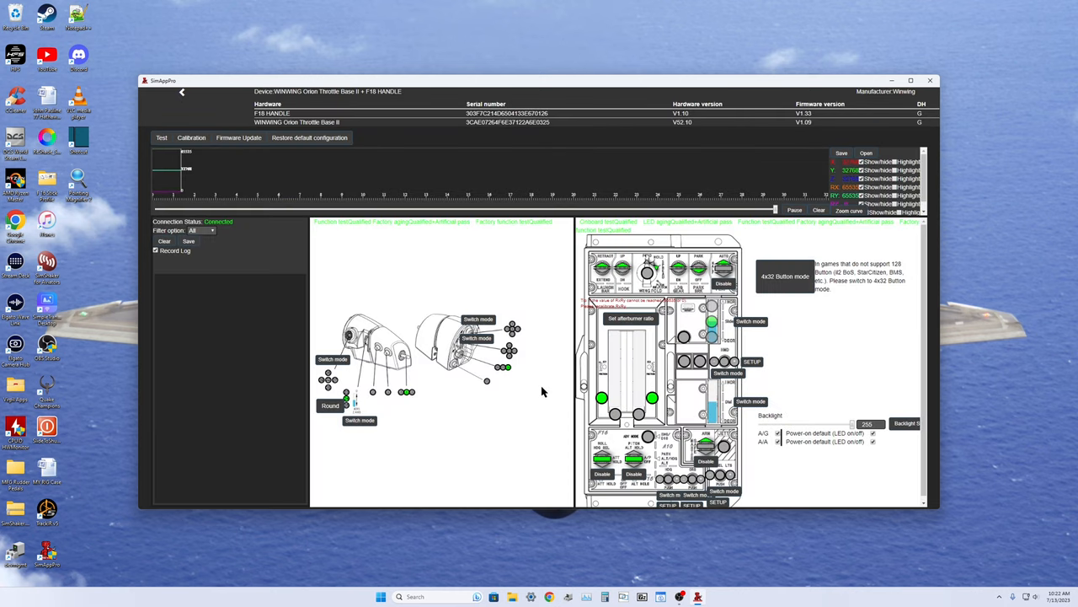
mouse_move(475, 369)
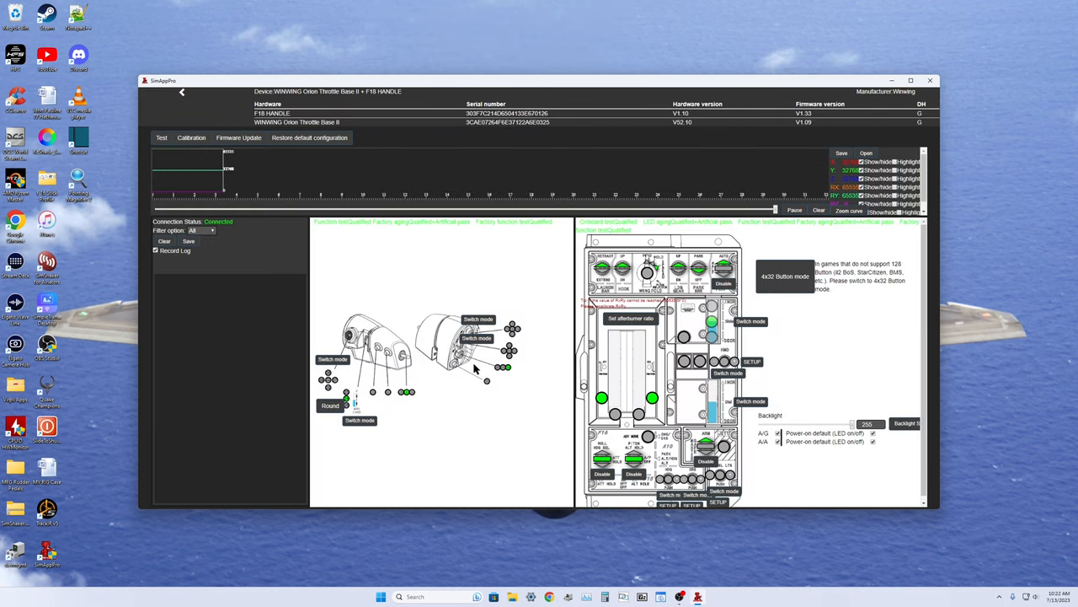
left_click(182, 91)
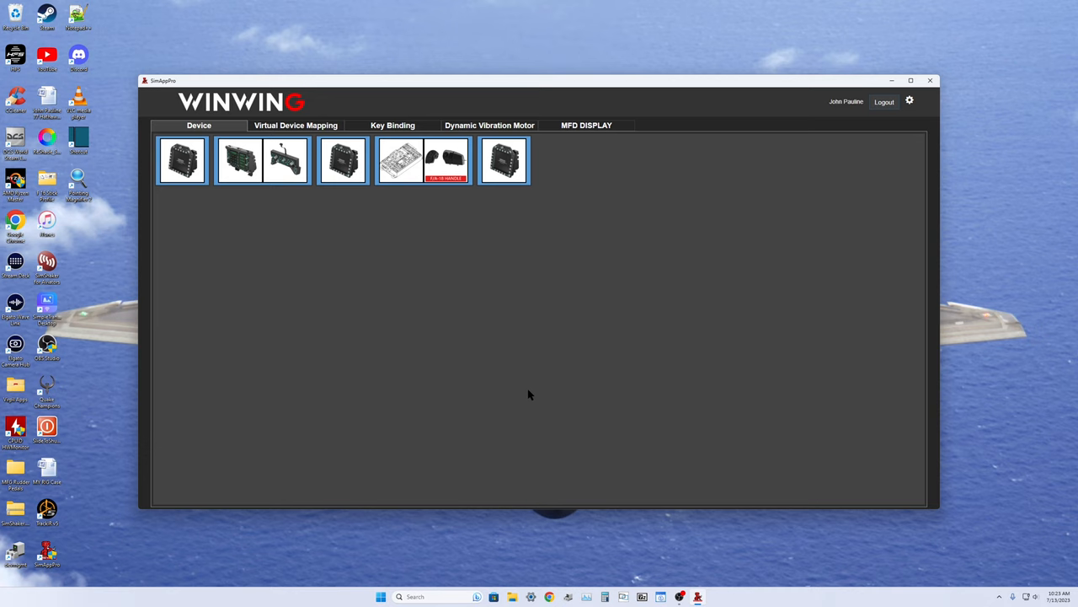
mouse_move(344, 310)
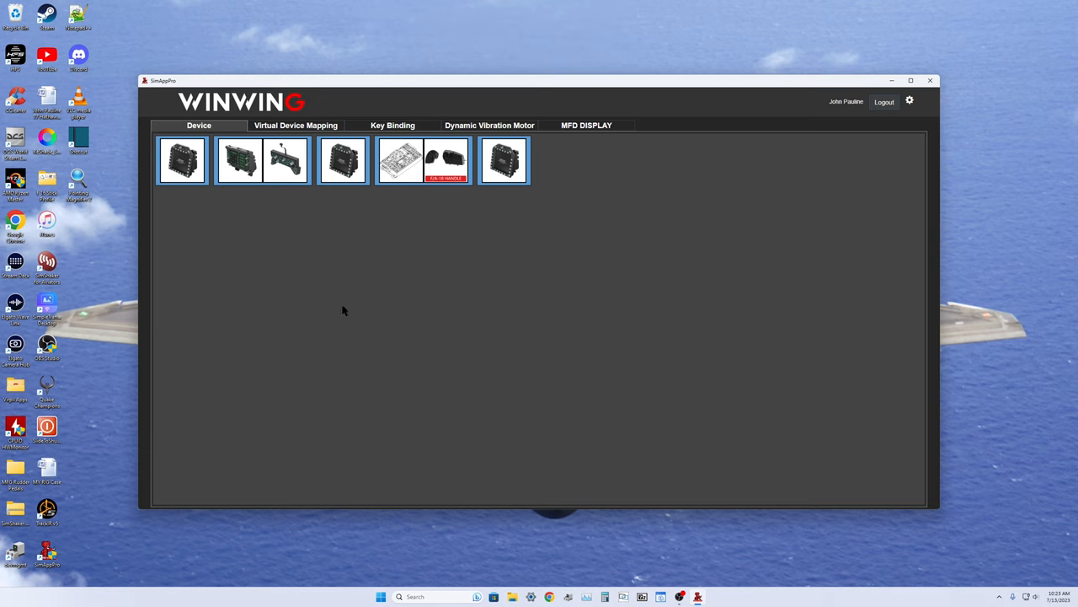
mouse_move(554, 280)
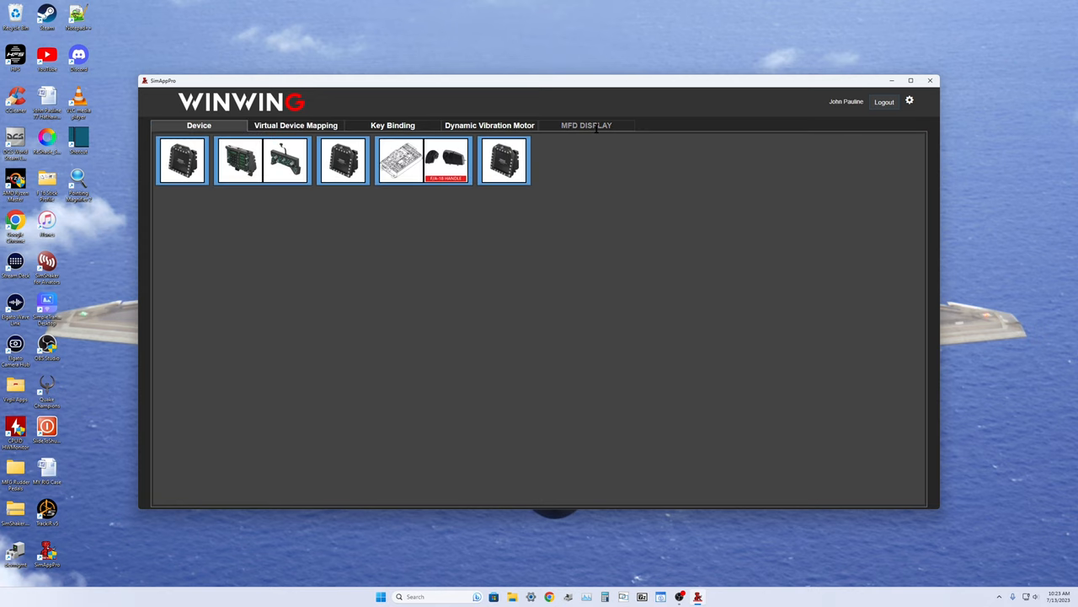
Step: Start the MFD display setup wizard at the driver verification step
left_click(587, 125)
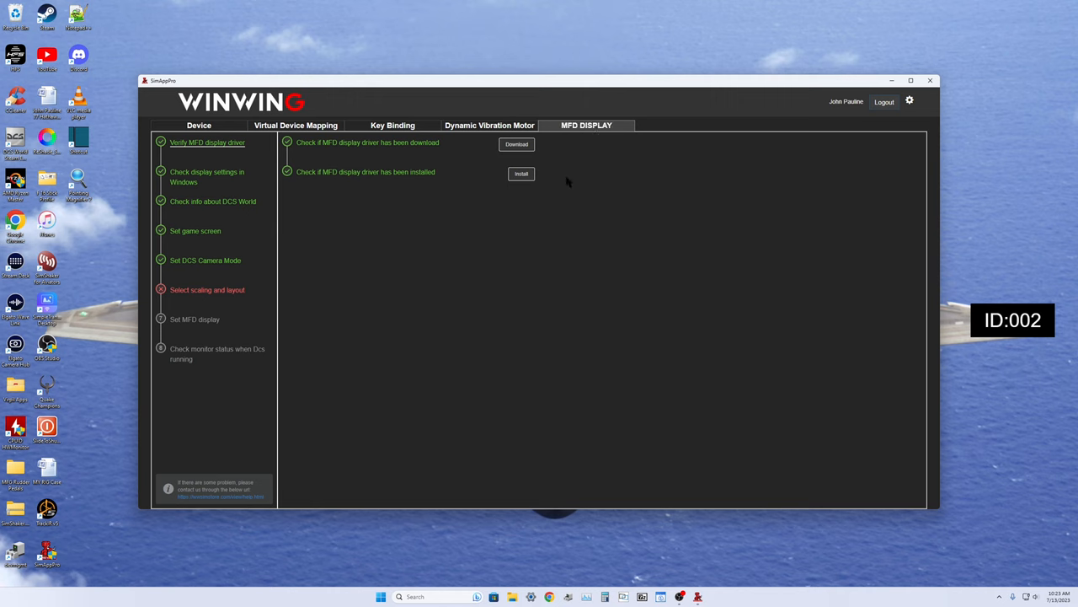
mouse_move(600, 393)
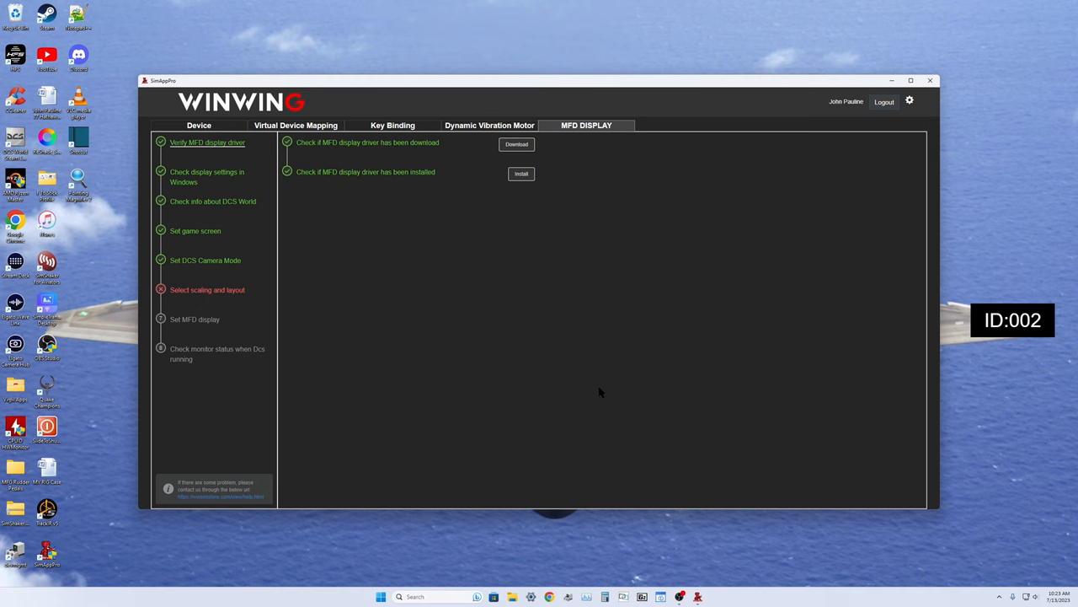
mouse_move(216, 150)
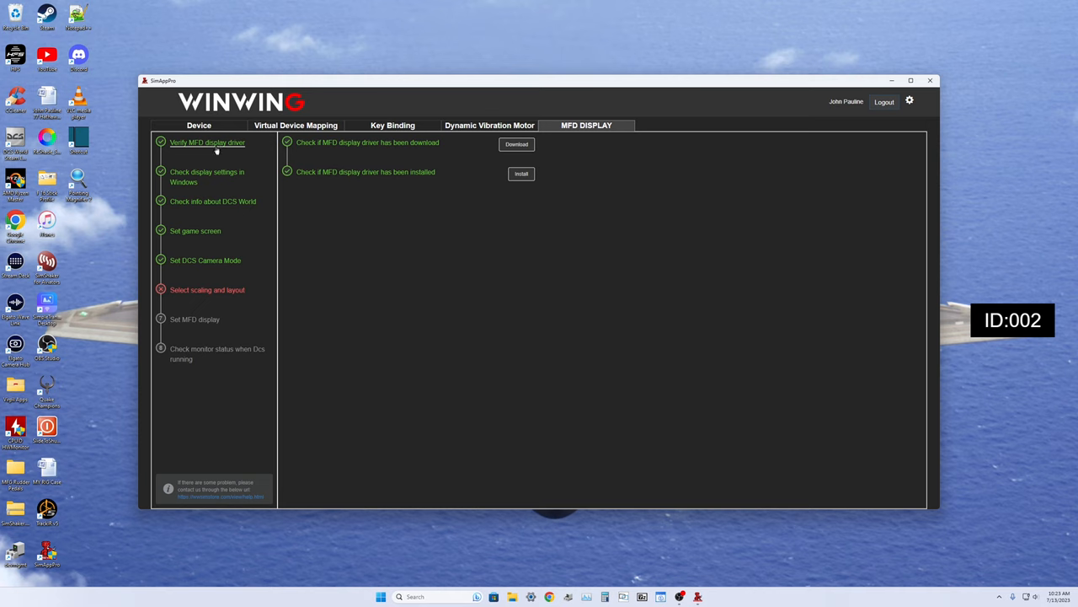
mouse_move(509, 350)
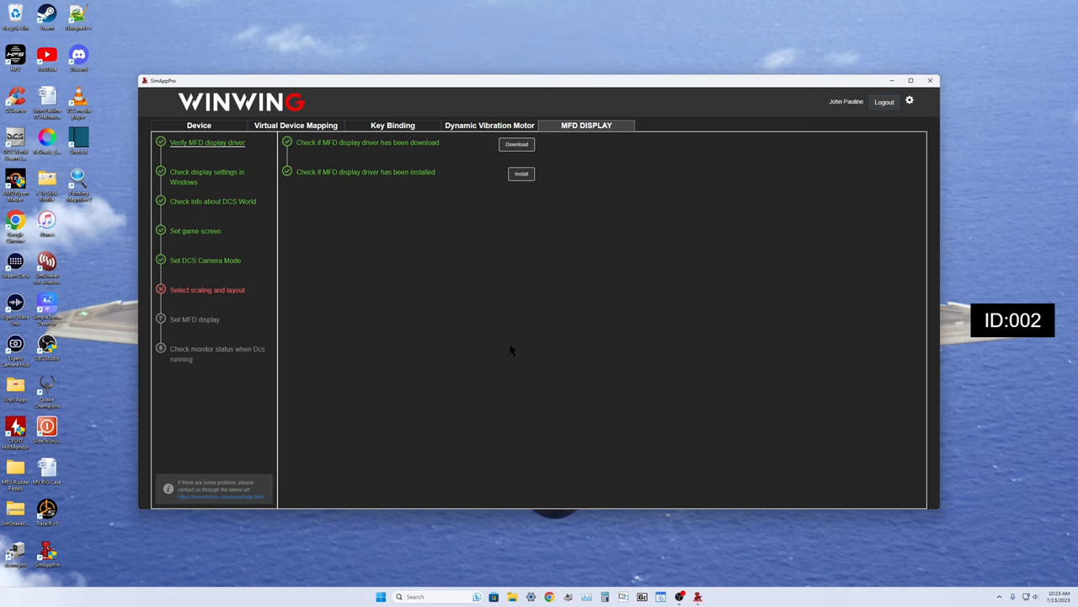
mouse_move(536, 556)
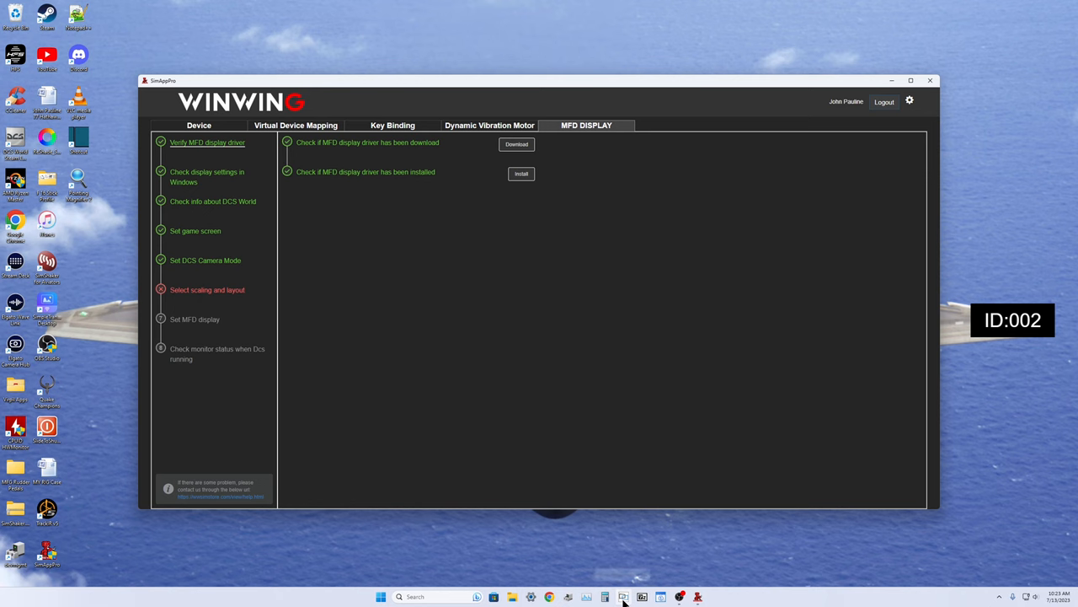
left_click(623, 596)
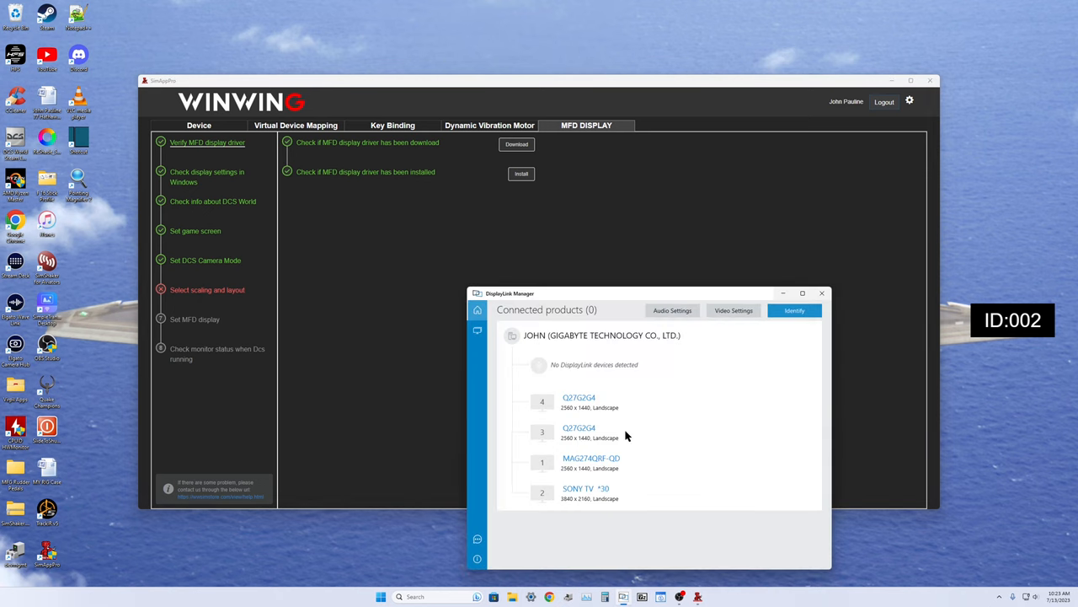
left_click(477, 330)
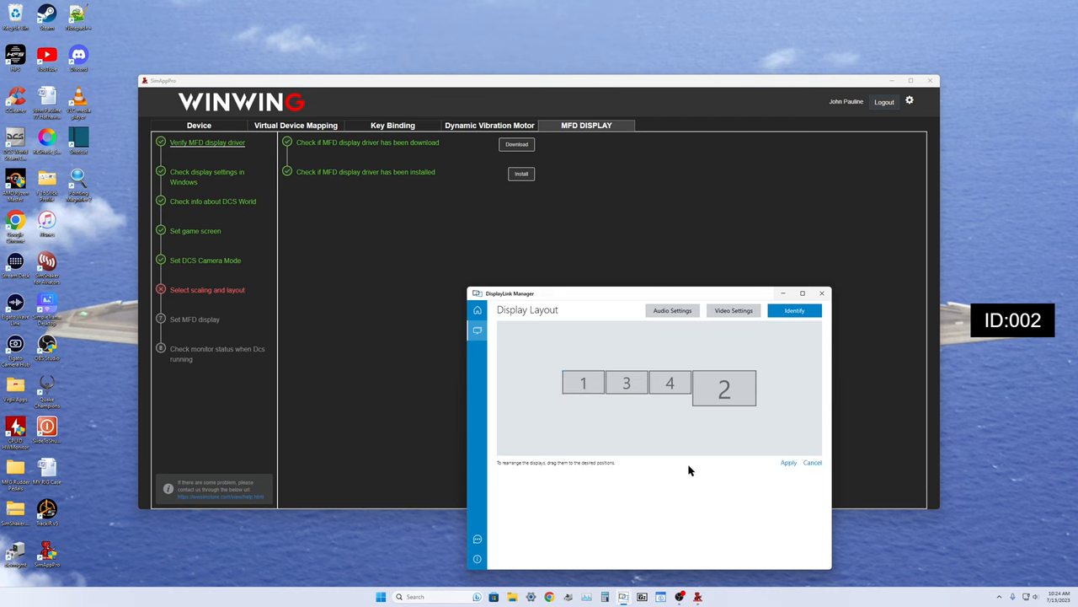
mouse_move(708, 415)
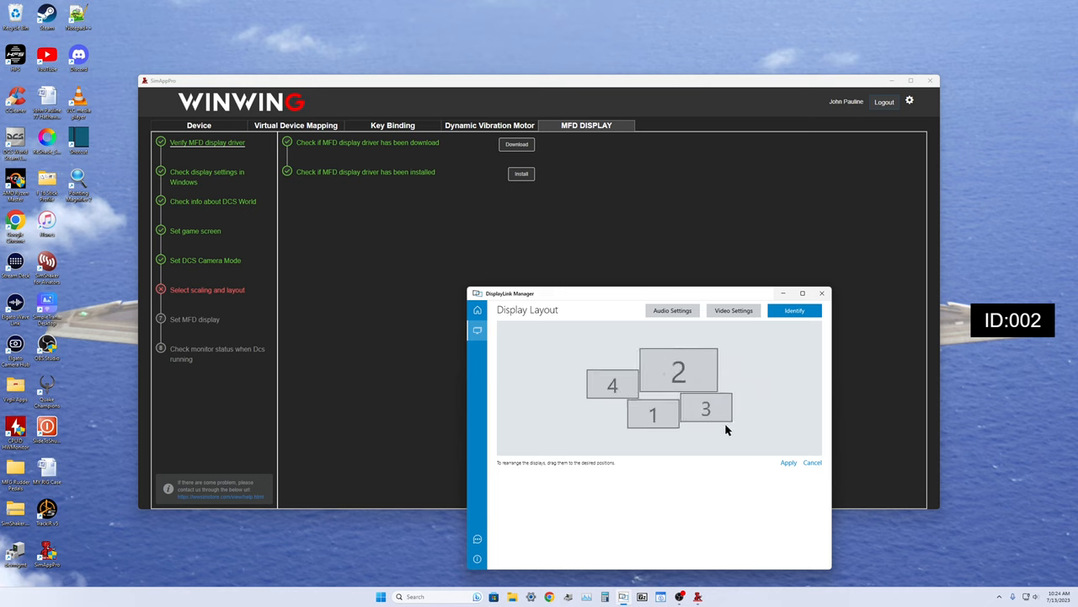
left_click_drag(614, 384, 688, 448)
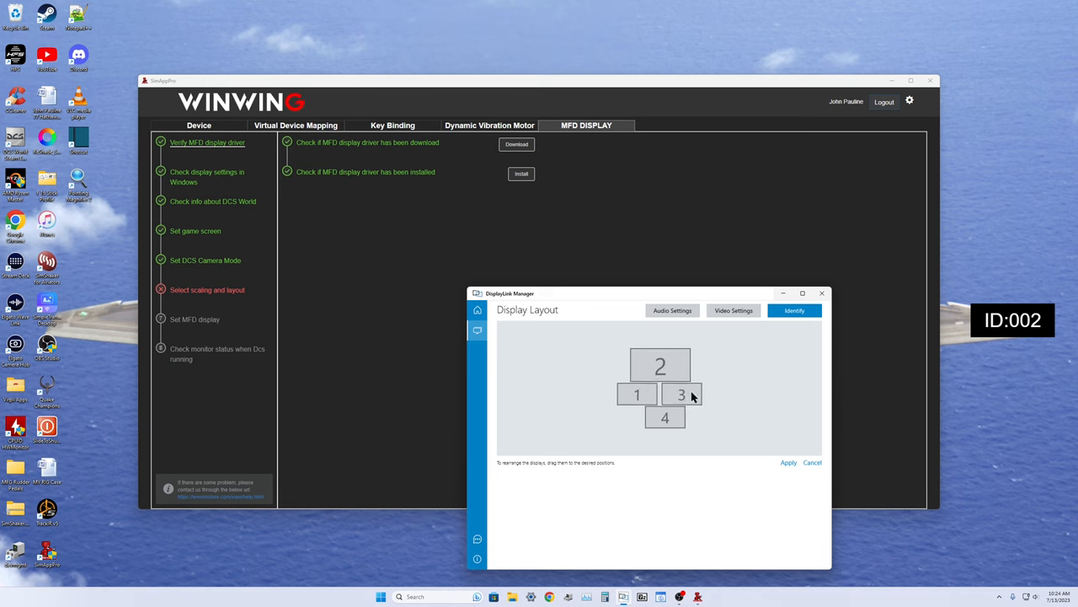
left_click_drag(637, 394, 610, 361)
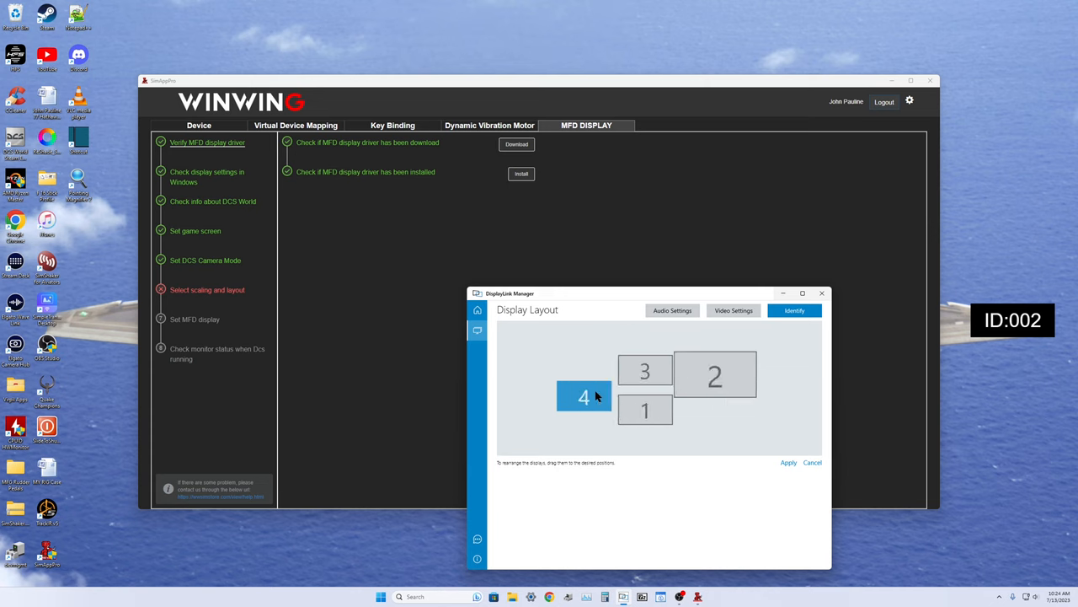
left_click_drag(583, 396, 627, 389)
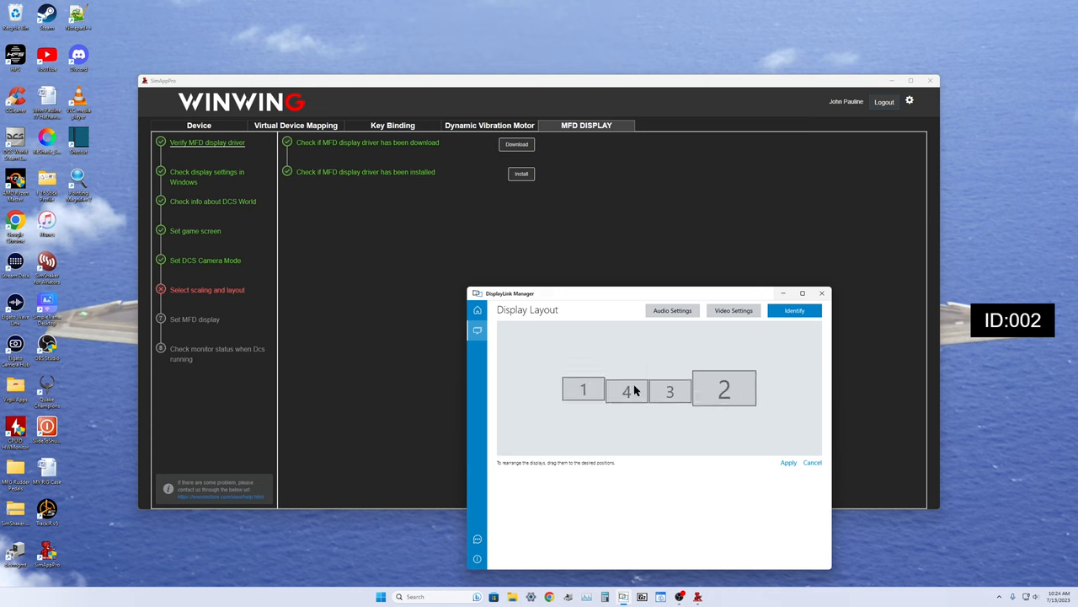
left_click_drag(627, 389, 670, 384)
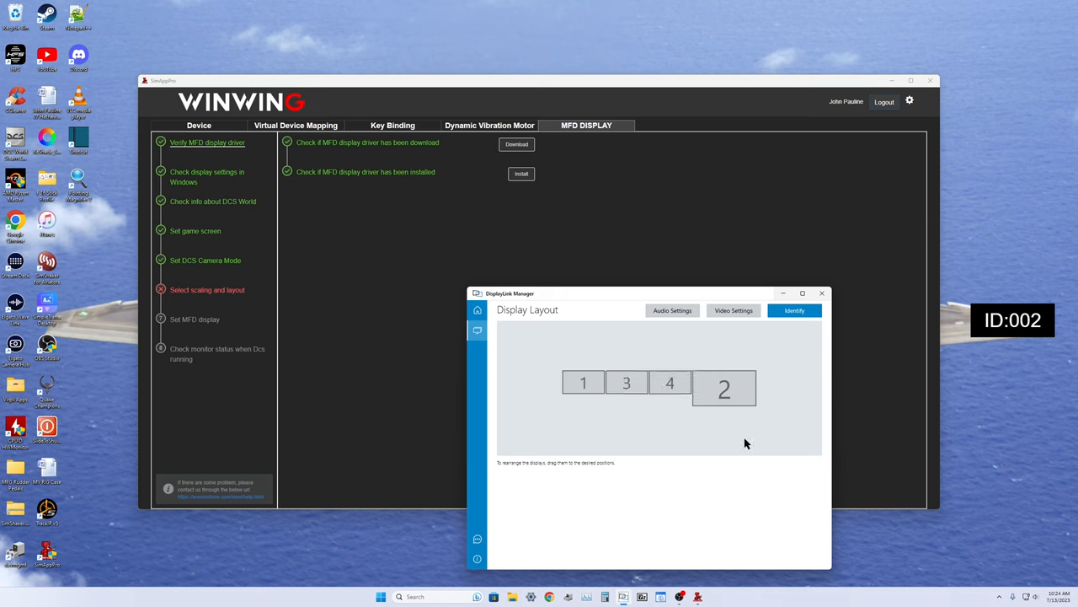
mouse_move(711, 425)
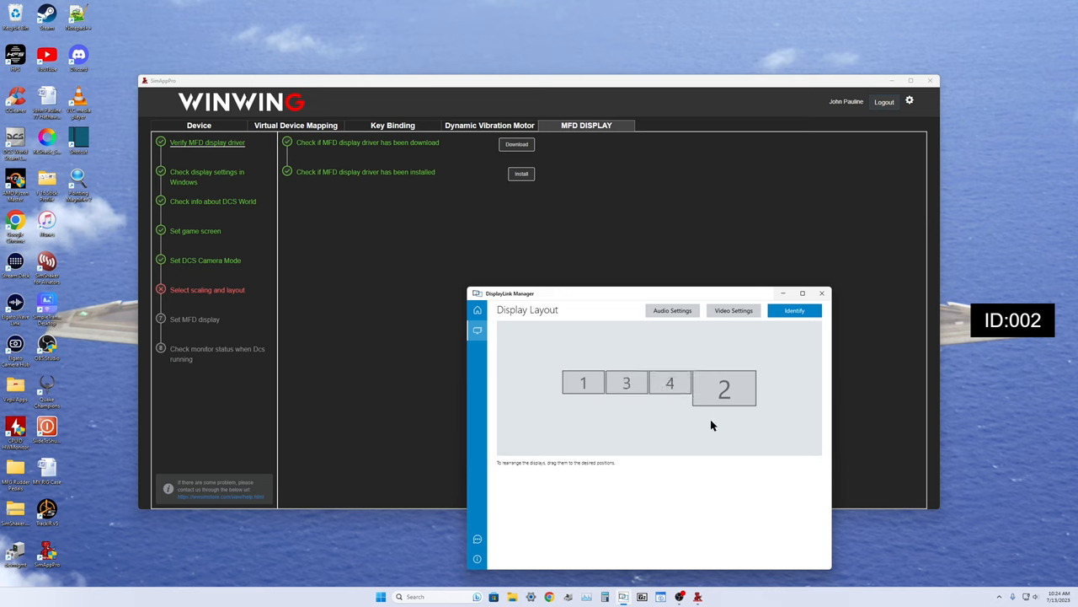
mouse_move(543, 374)
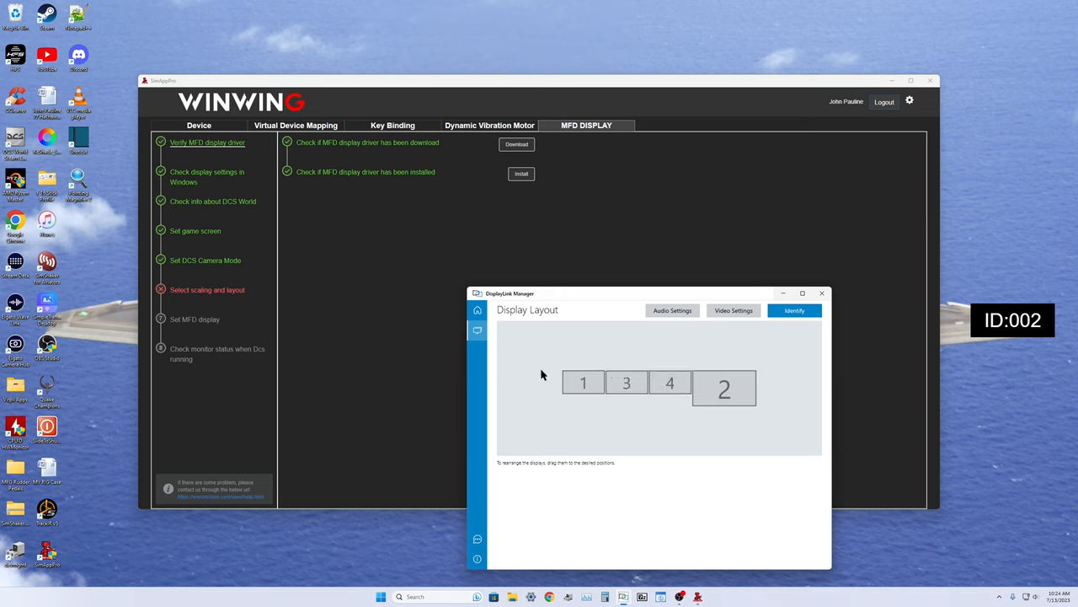
mouse_move(802, 431)
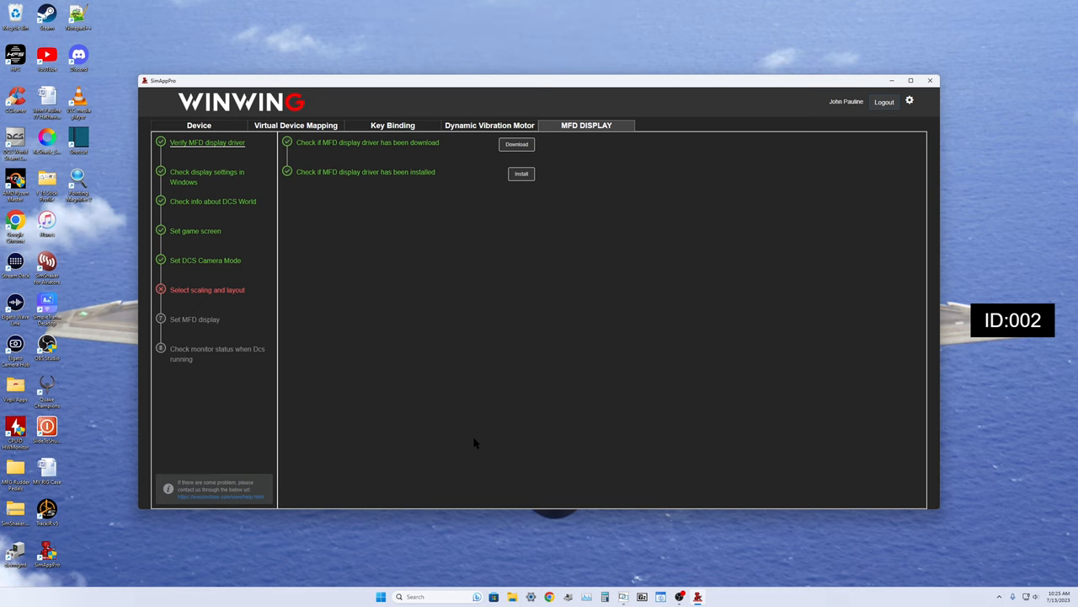
mouse_move(509, 362)
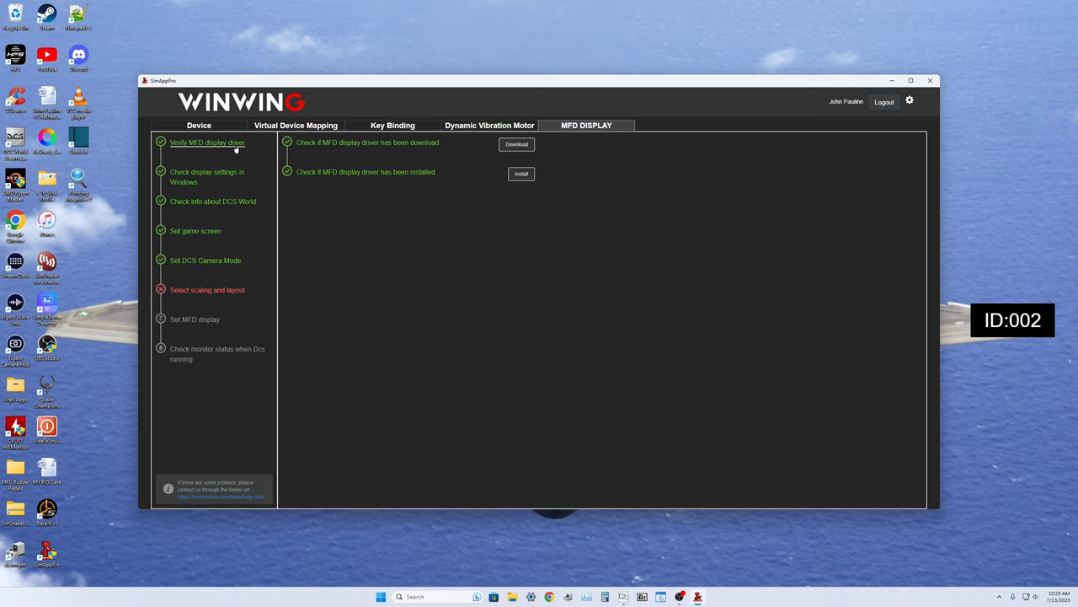
mouse_move(216, 194)
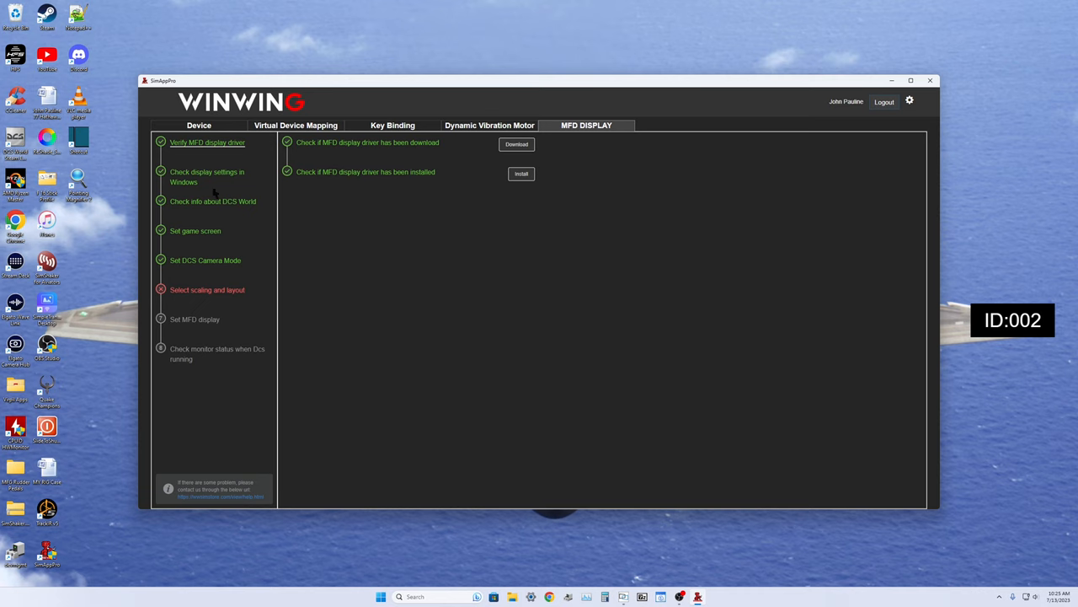
mouse_move(579, 432)
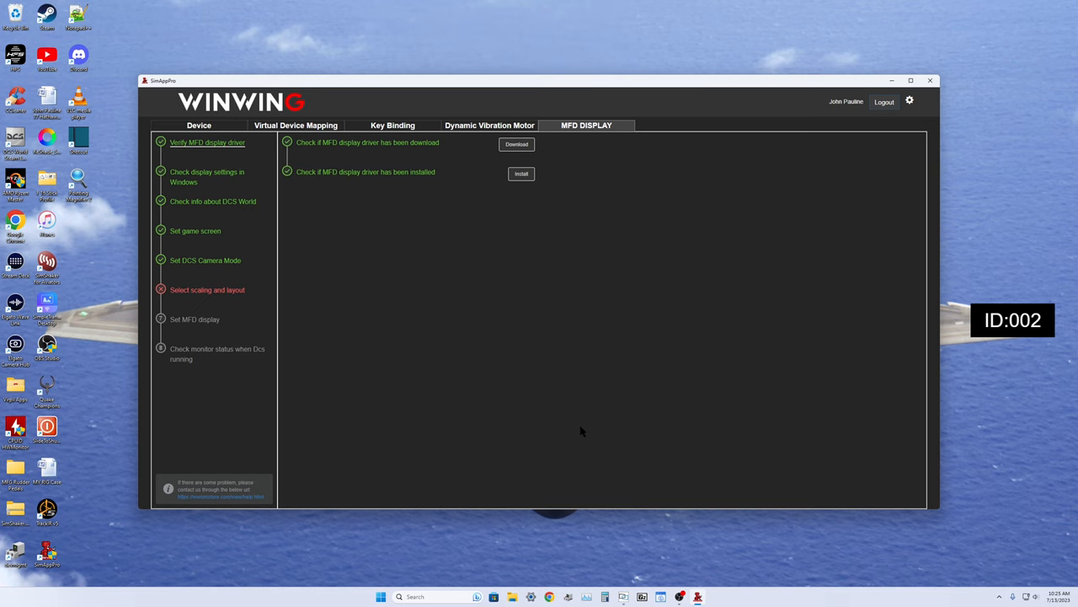
mouse_move(573, 420)
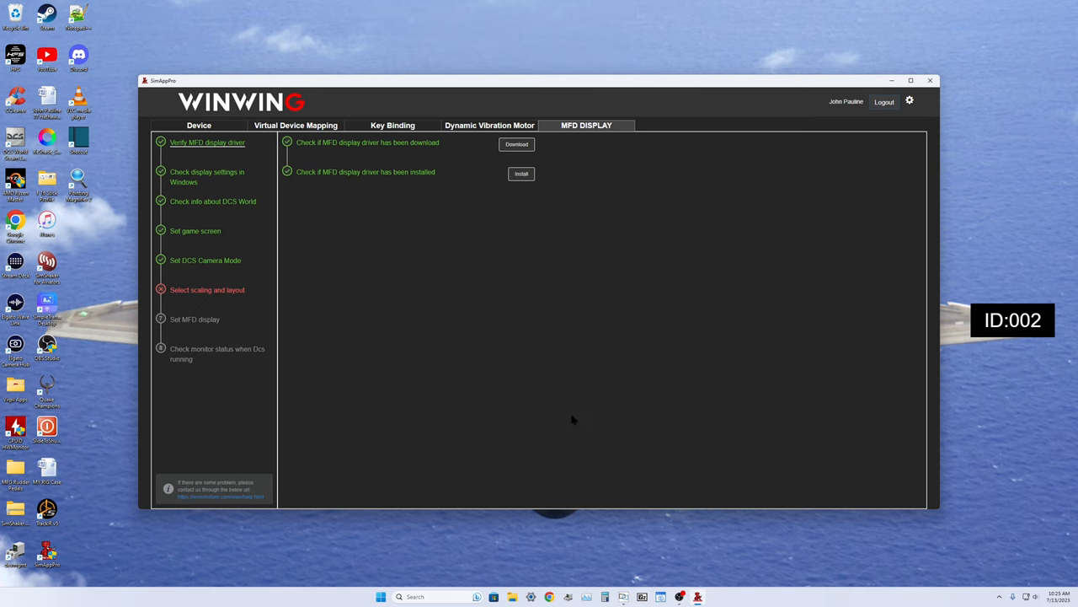
mouse_move(199, 310)
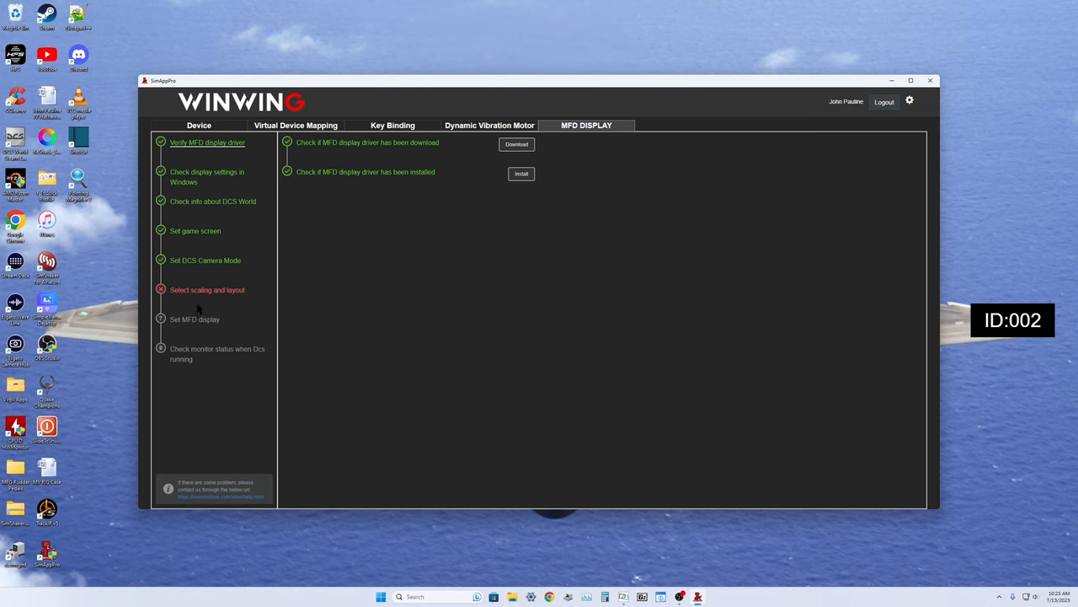
mouse_move(657, 455)
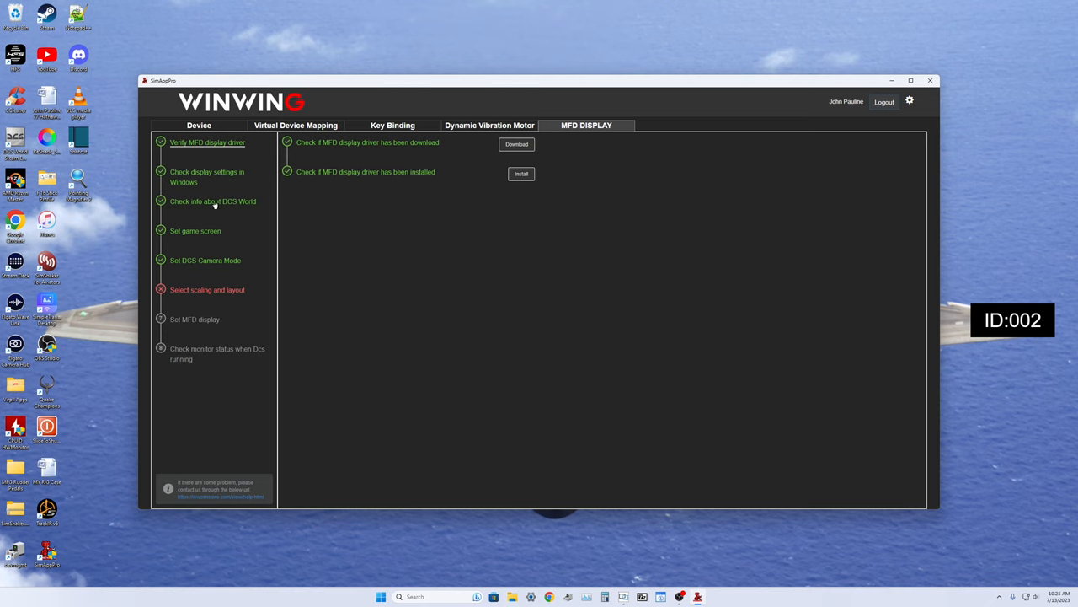
Step: Go to the 'Set game screen' step listing the four available displays
left_click(195, 229)
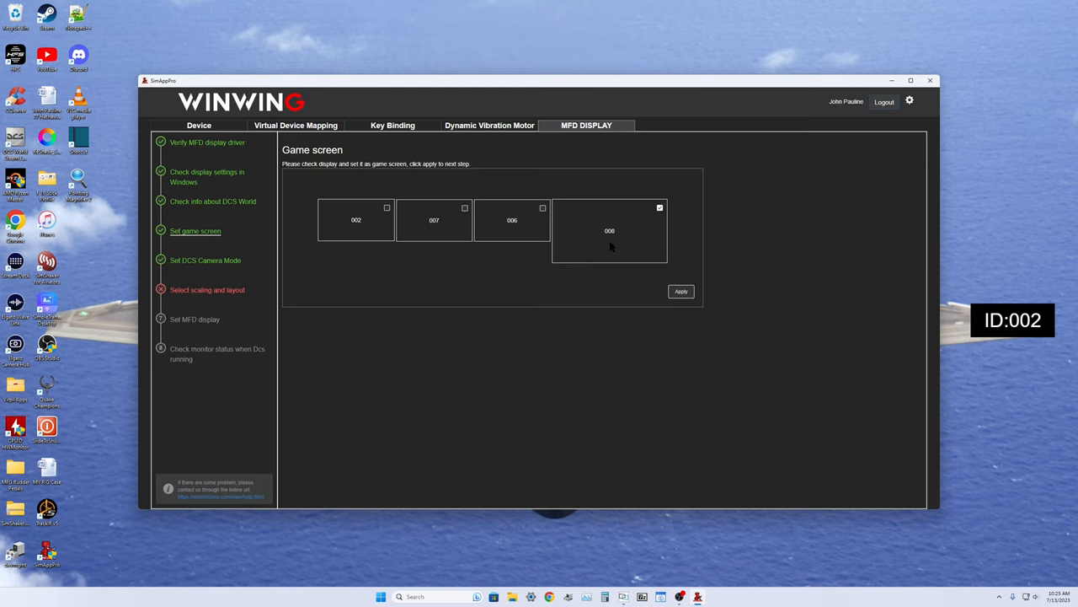
mouse_move(579, 249)
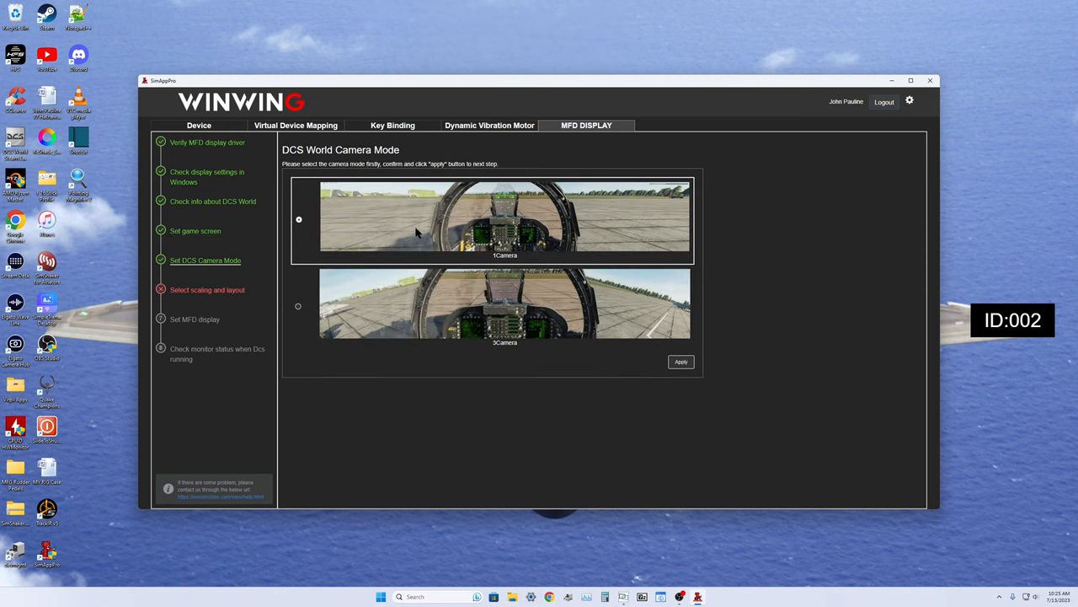
mouse_move(576, 205)
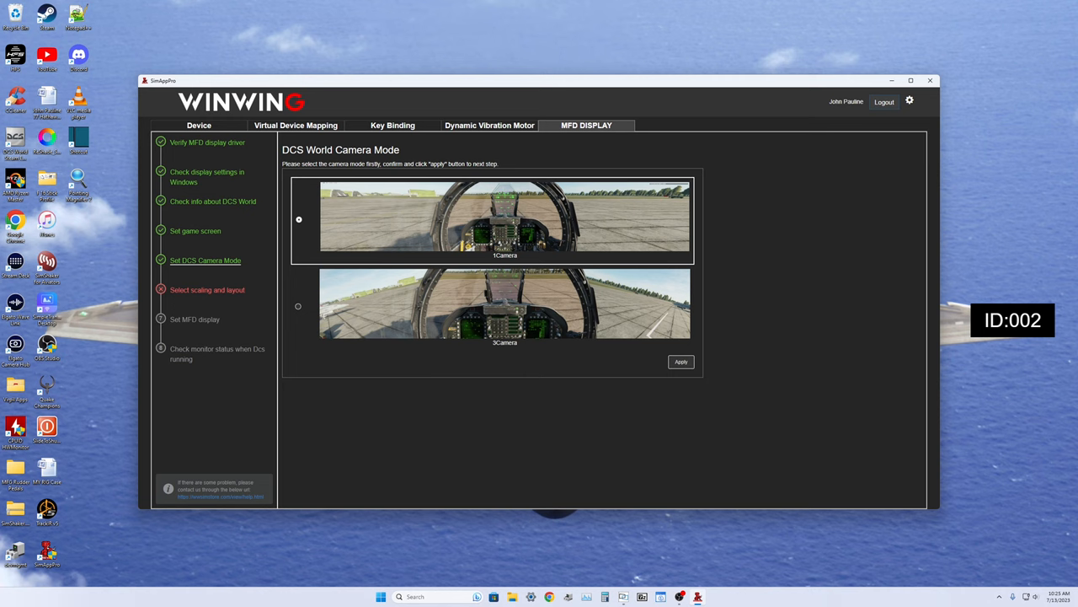
mouse_move(681, 435)
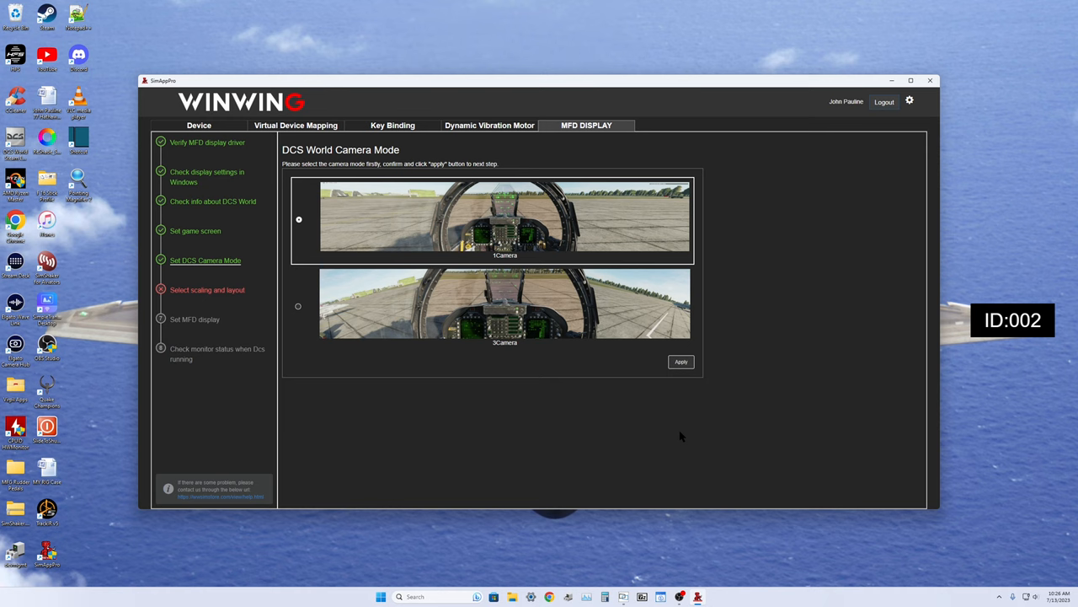
mouse_move(580, 445)
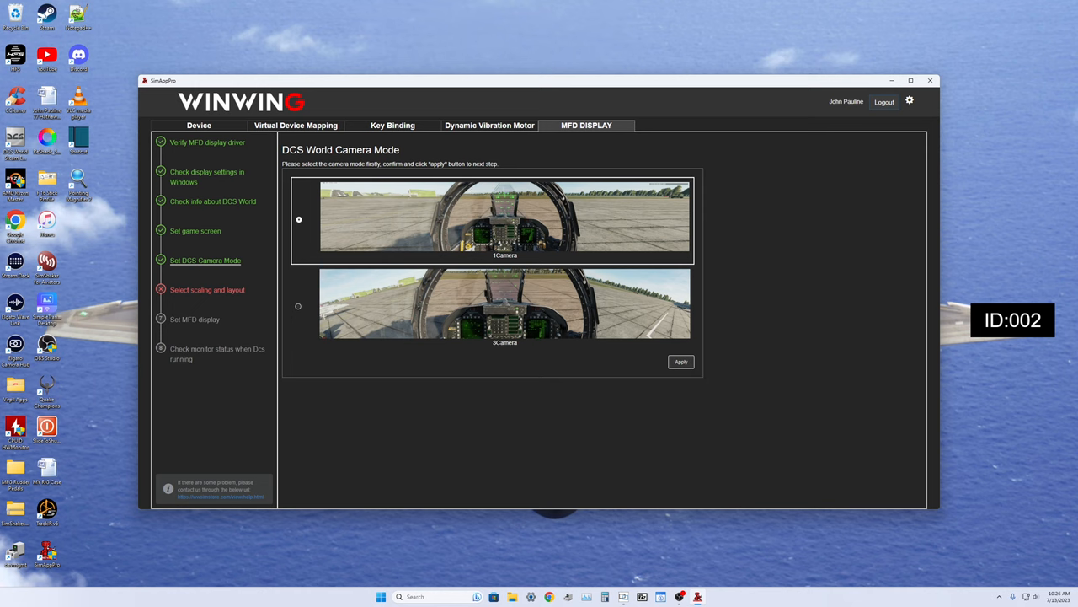
mouse_move(633, 330)
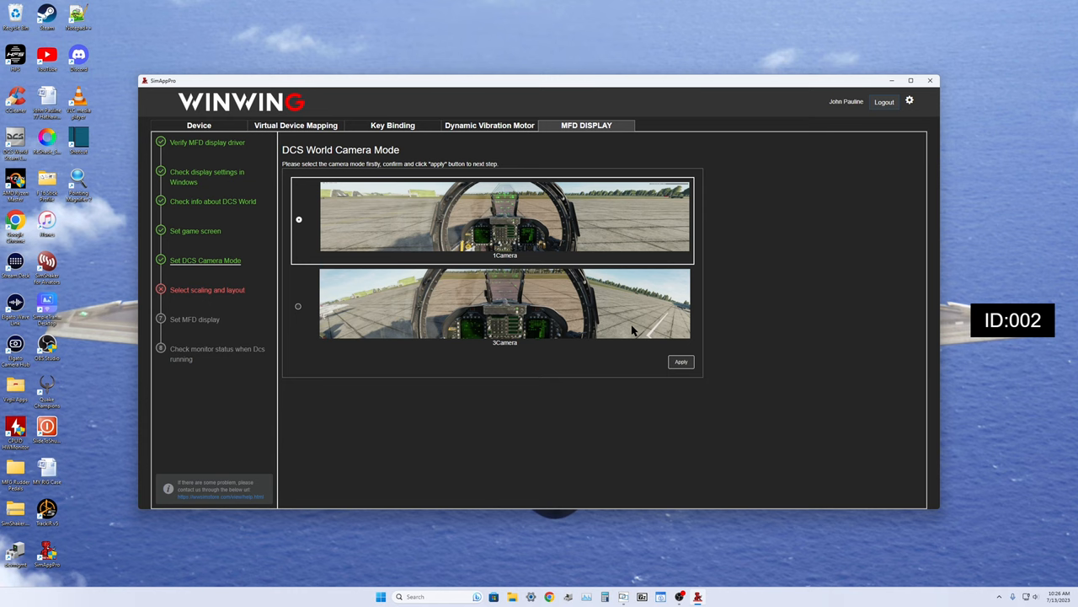
mouse_move(605, 298)
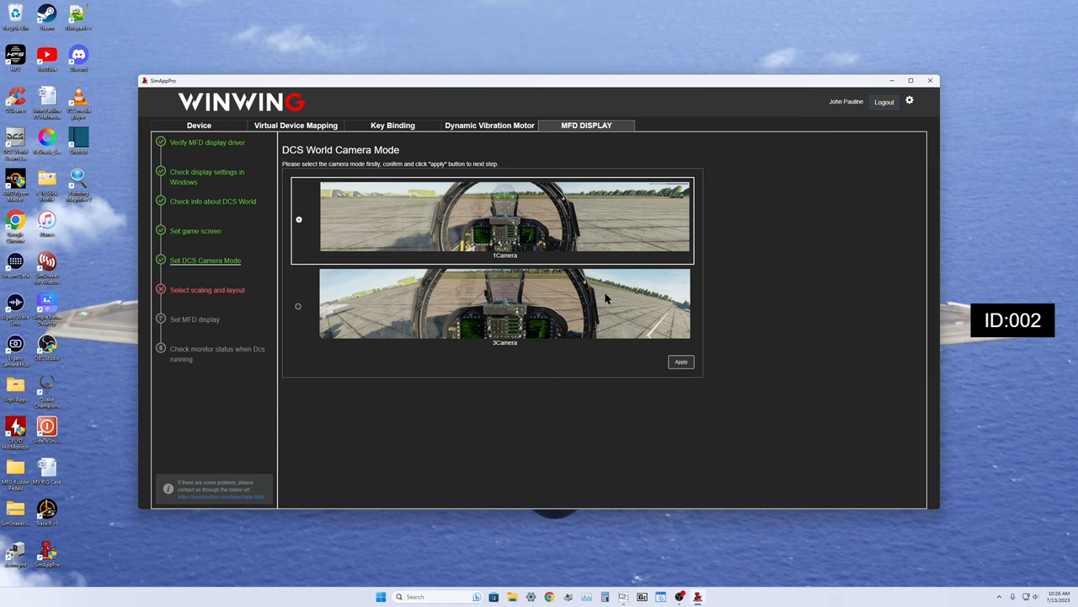
Step: Advance from DCS World Camera Mode to the scaling and layout step
left_click(299, 307)
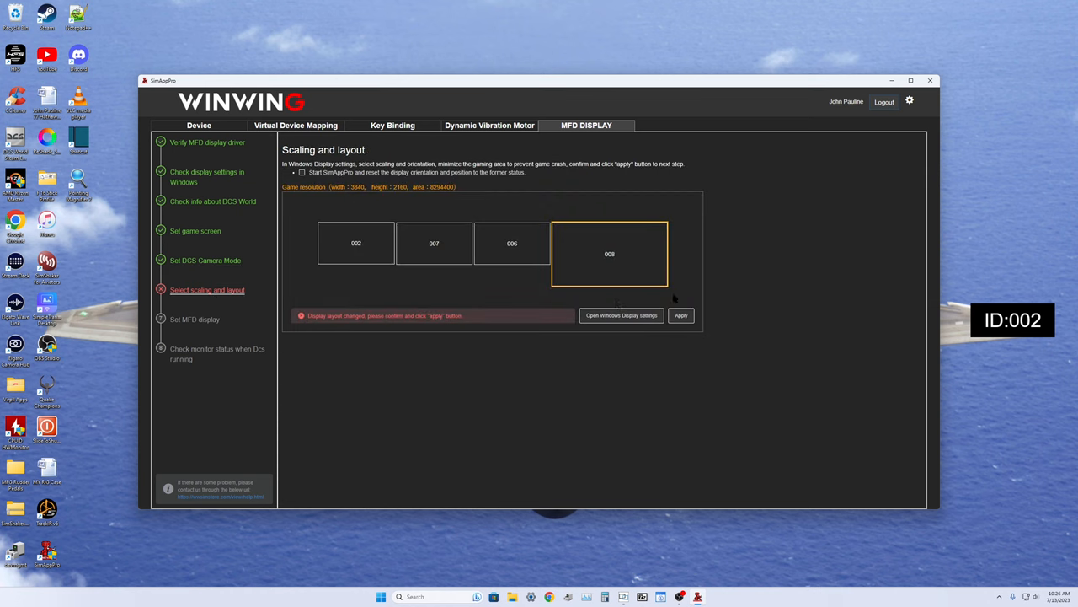
mouse_move(223, 324)
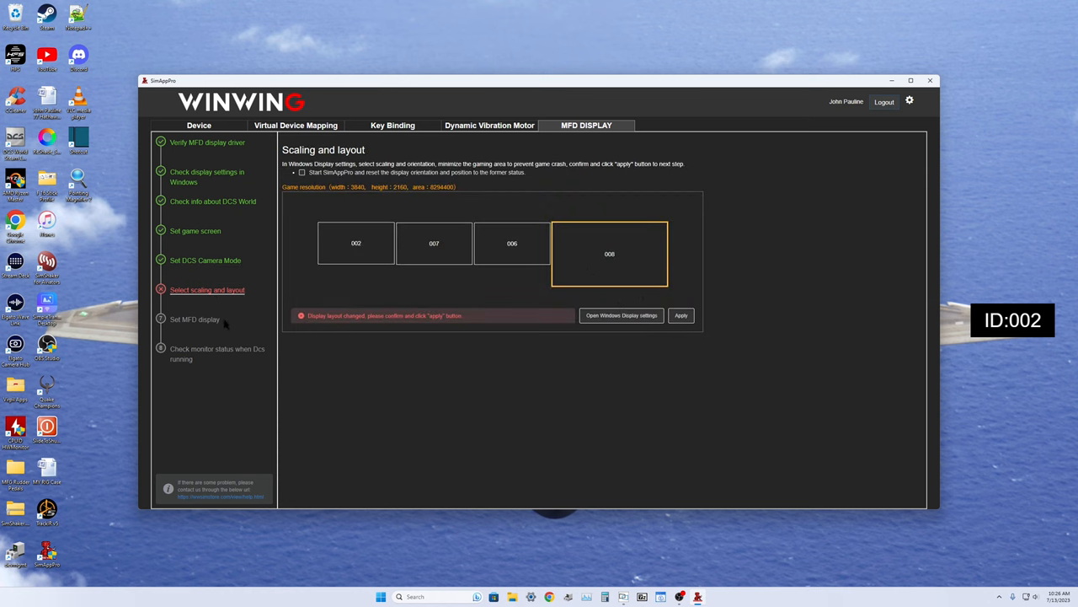
mouse_move(553, 393)
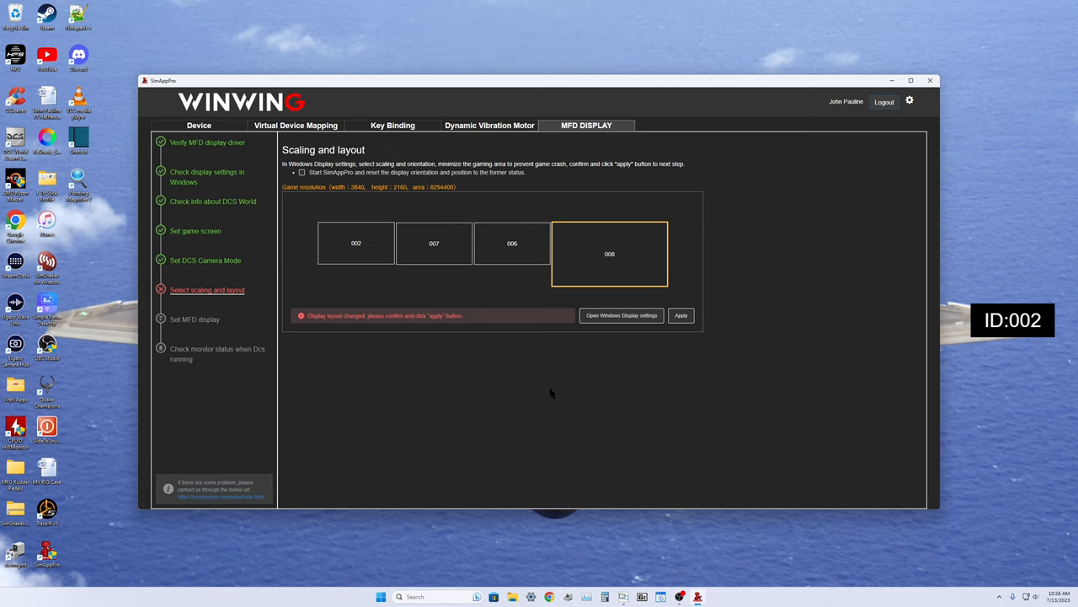
mouse_move(354, 250)
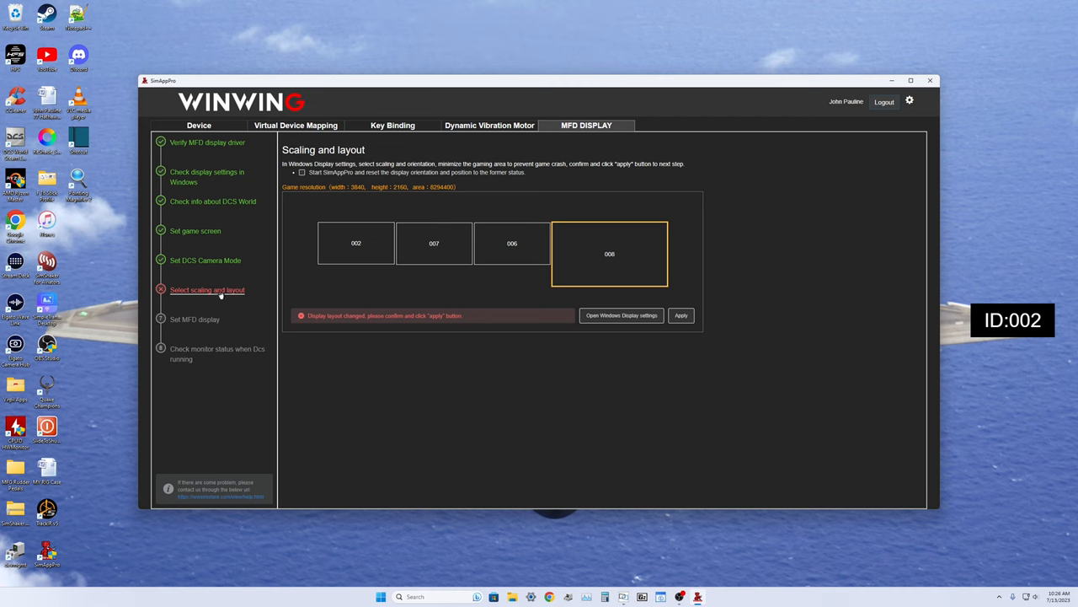
mouse_move(714, 443)
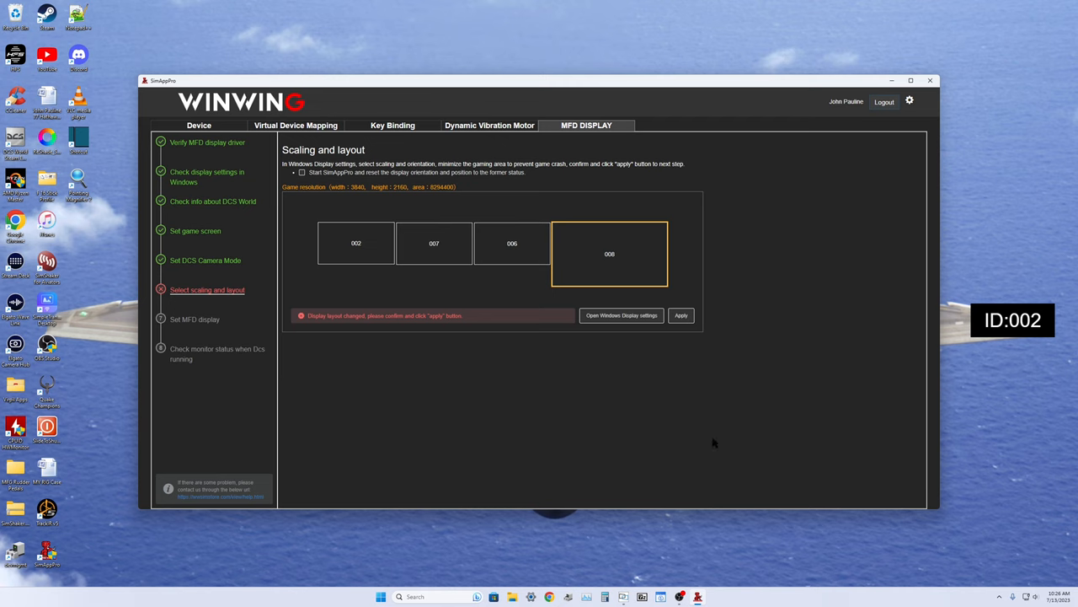
mouse_move(236, 54)
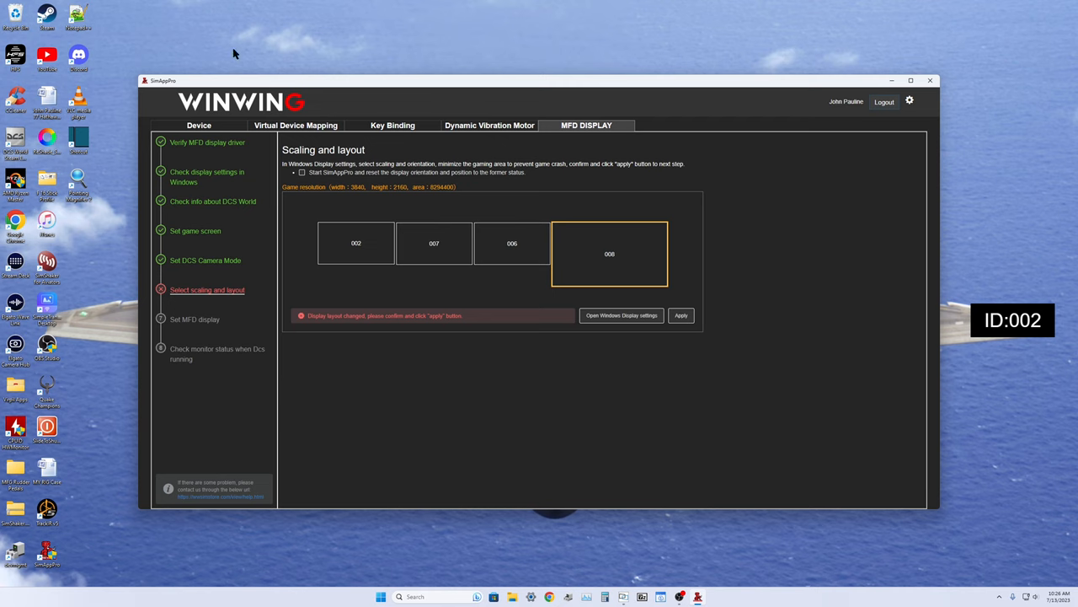
Step: Leave the MFD wizard for the Device tab showing five connected devices
left_click(199, 125)
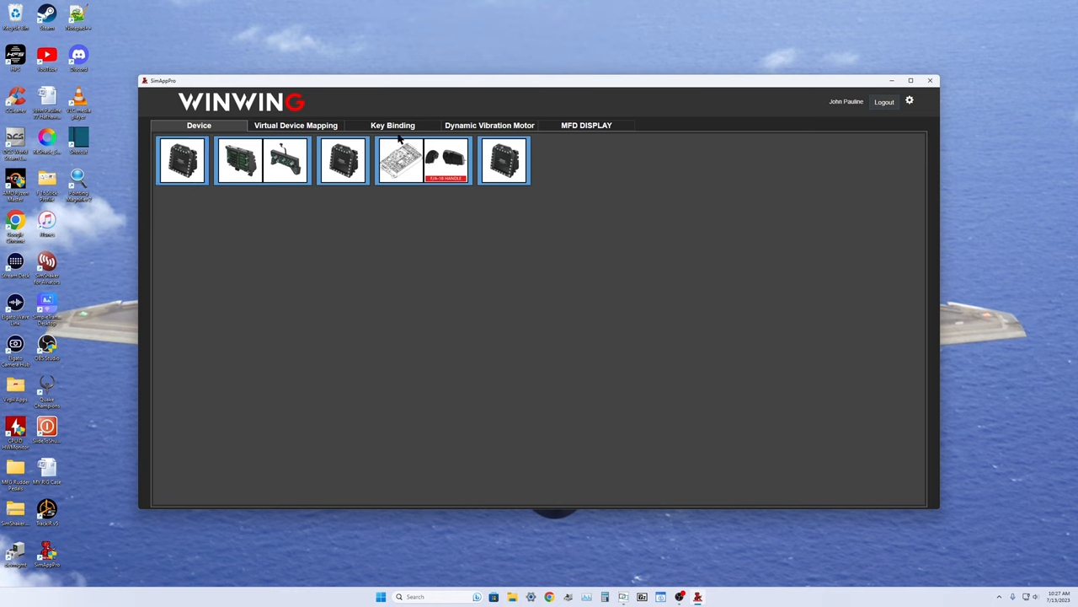
Step: Show key bindings for the WINWING Orion Throttle Base II + F18 handle
left_click(393, 125)
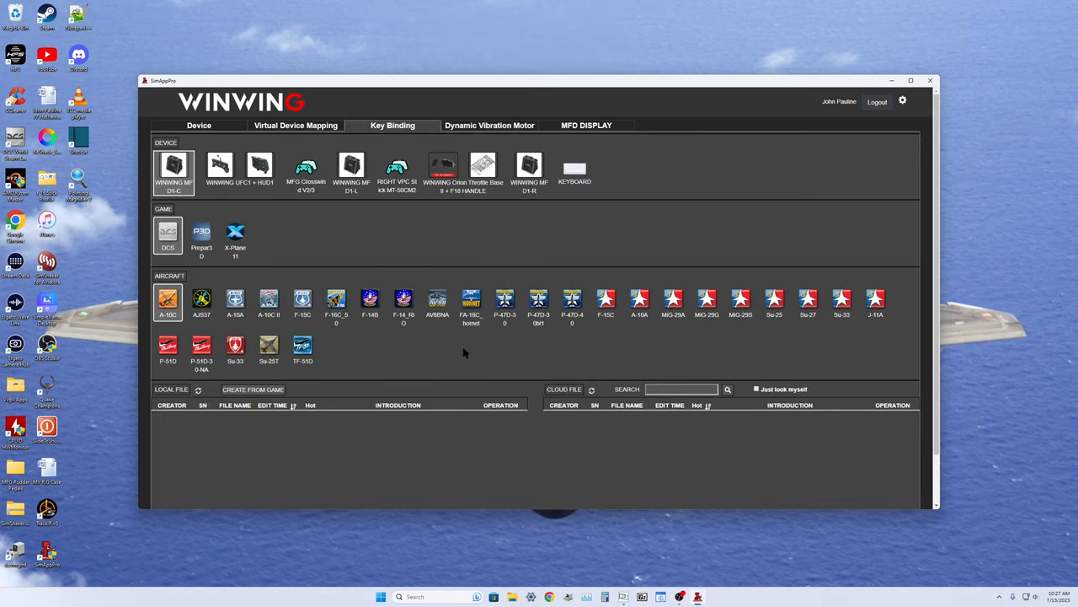
mouse_move(462, 358)
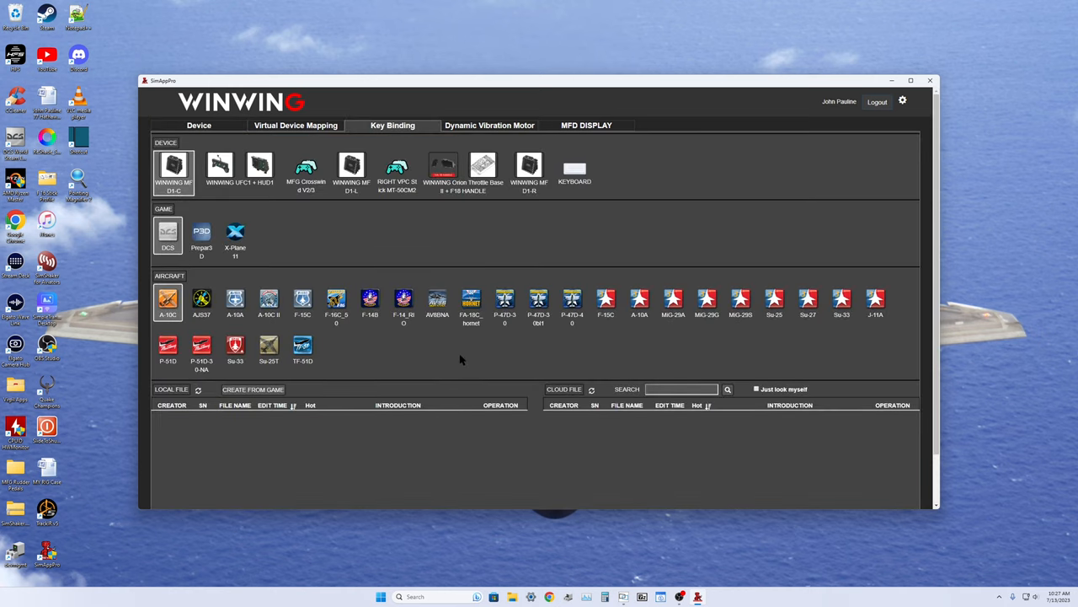
left_click(202, 301)
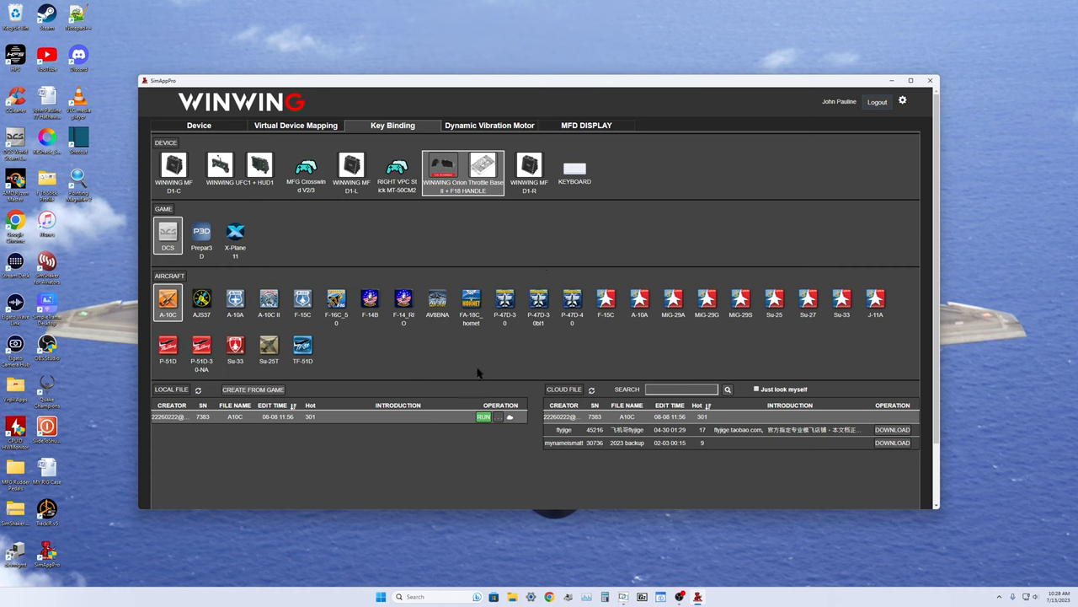
mouse_move(470, 374)
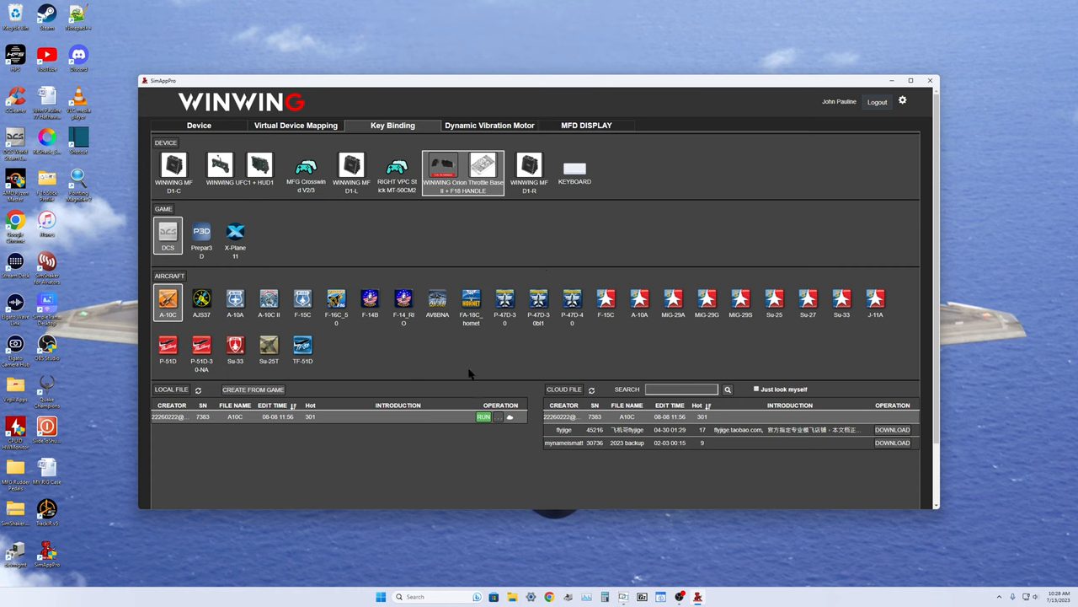
left_click(336, 300)
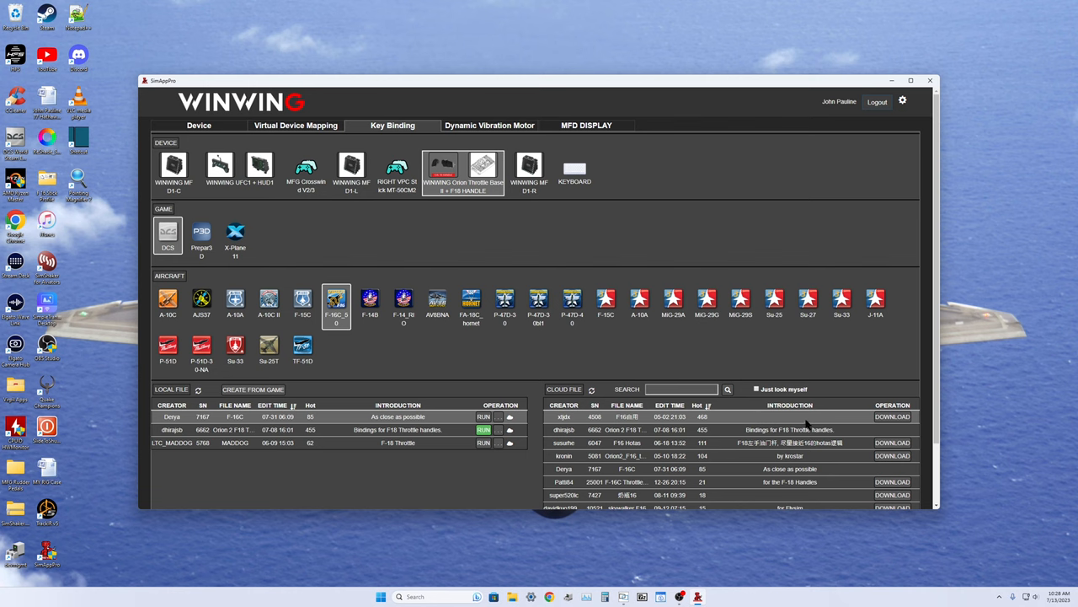
mouse_move(806, 424)
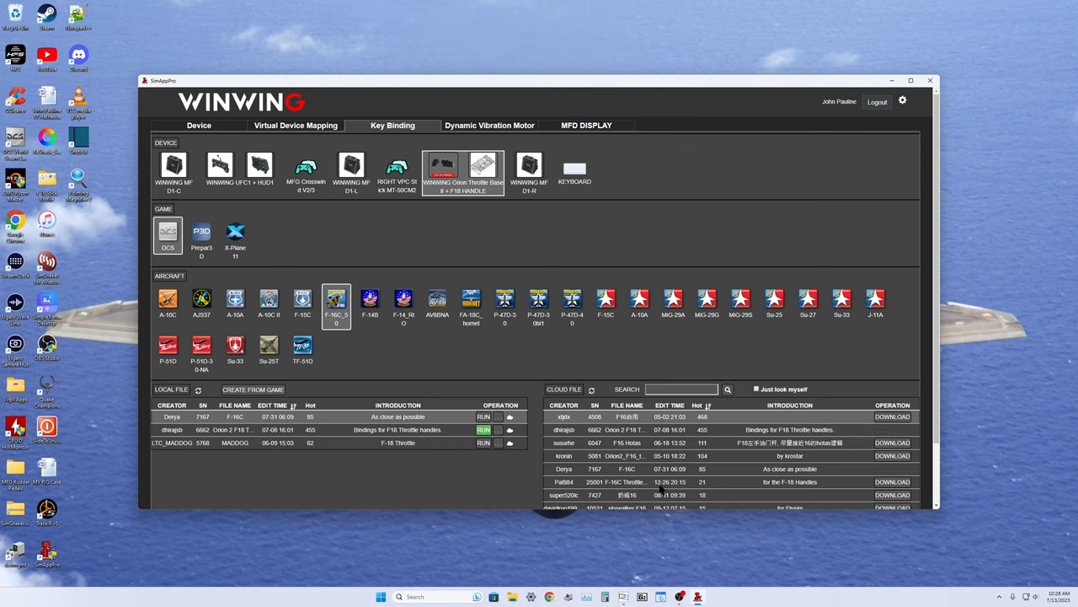
mouse_move(711, 455)
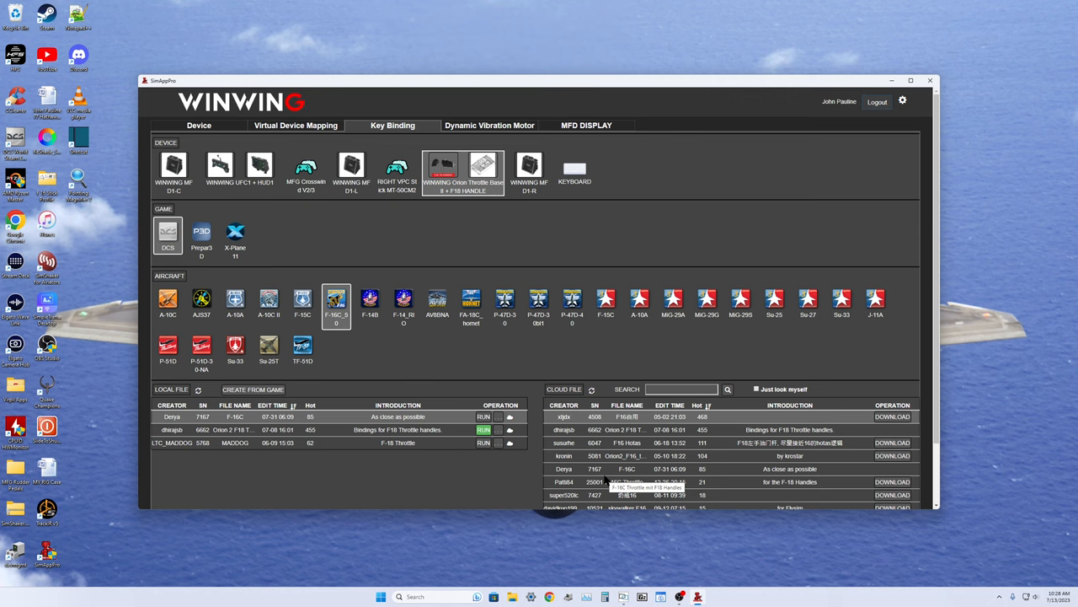
mouse_move(421, 337)
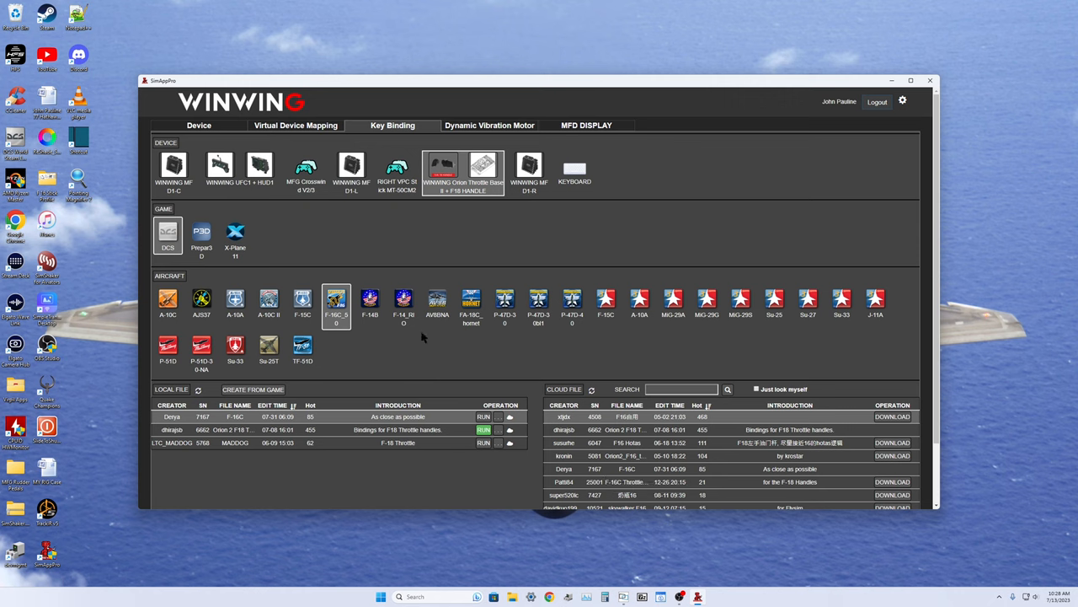
mouse_move(704, 481)
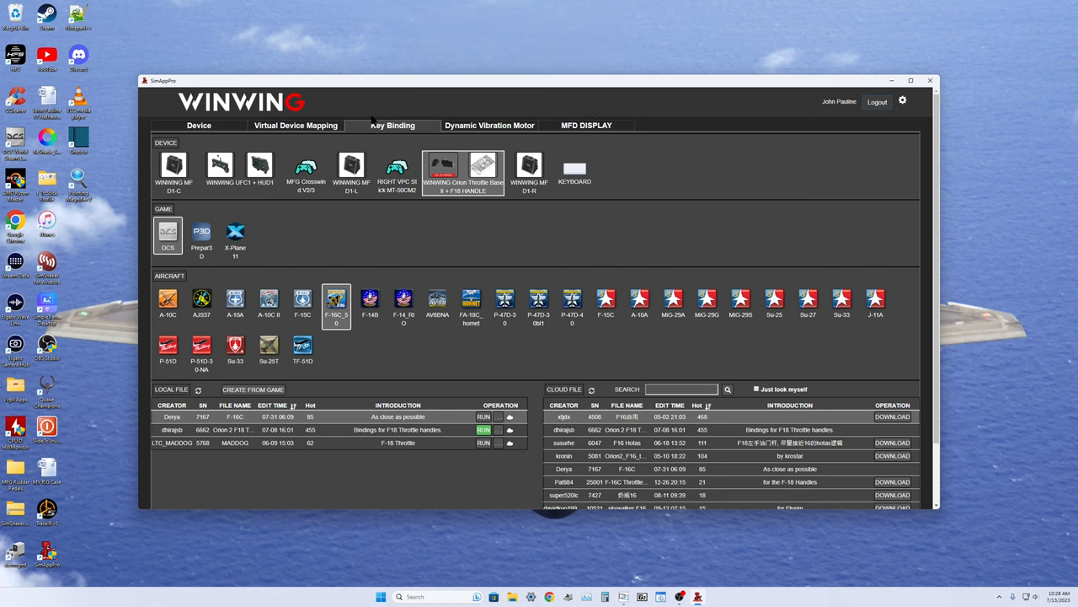
mouse_move(658, 441)
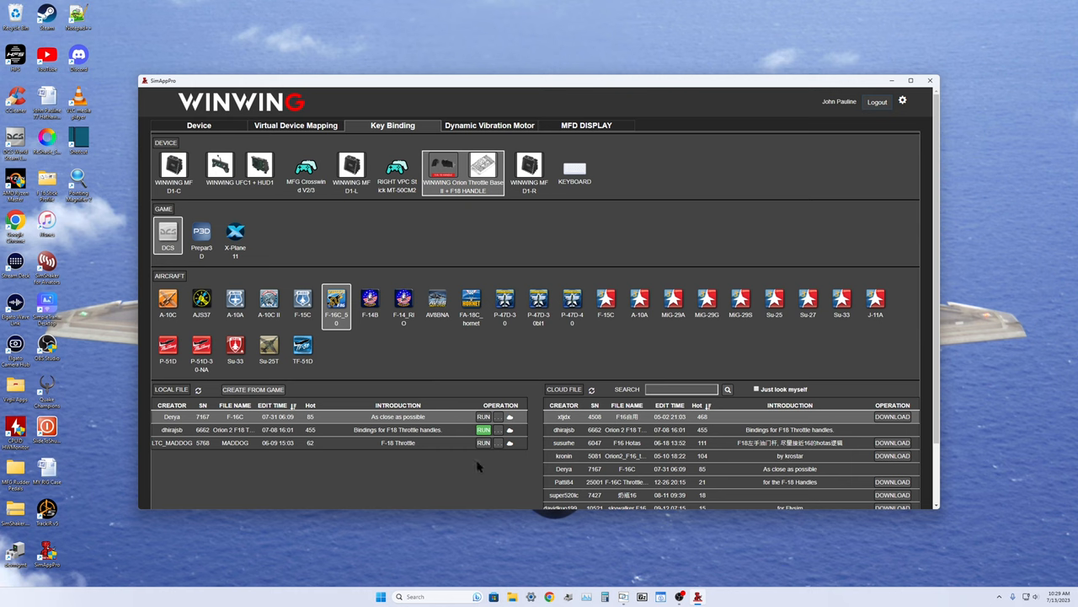
mouse_move(713, 492)
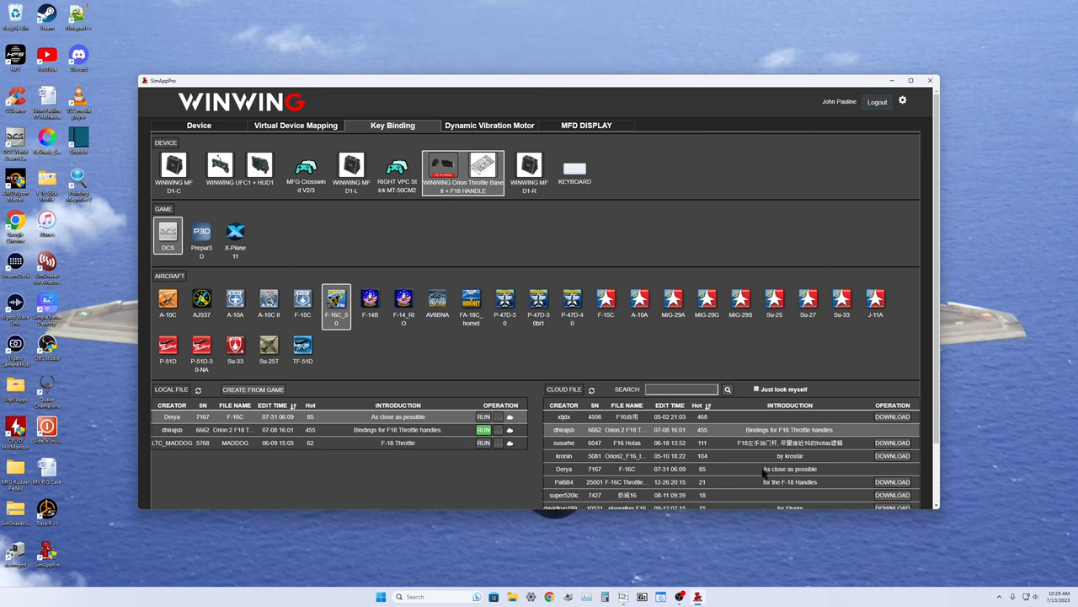
mouse_move(794, 476)
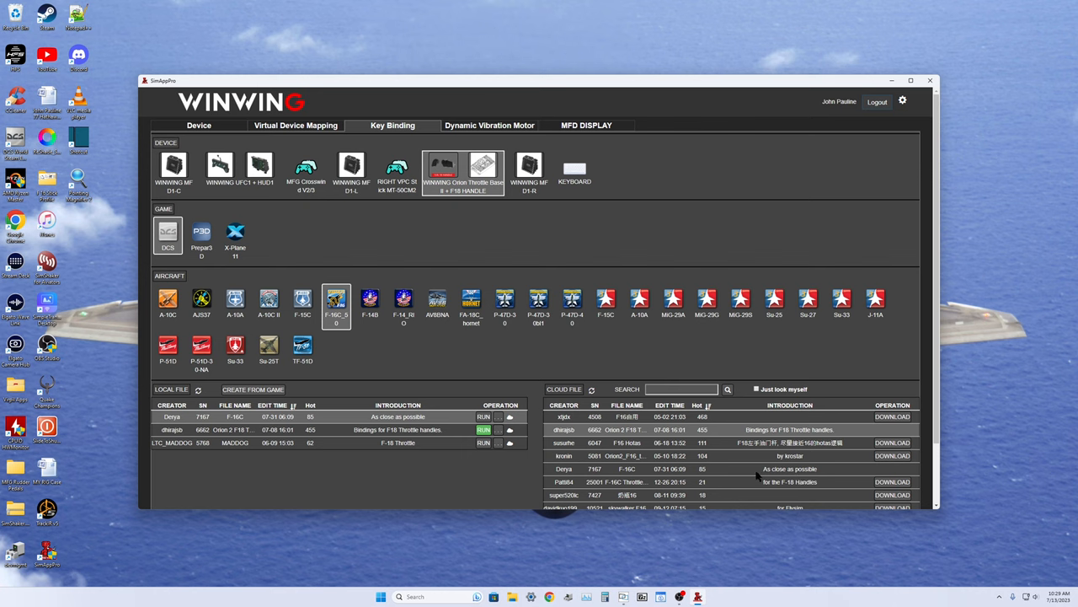
mouse_move(716, 472)
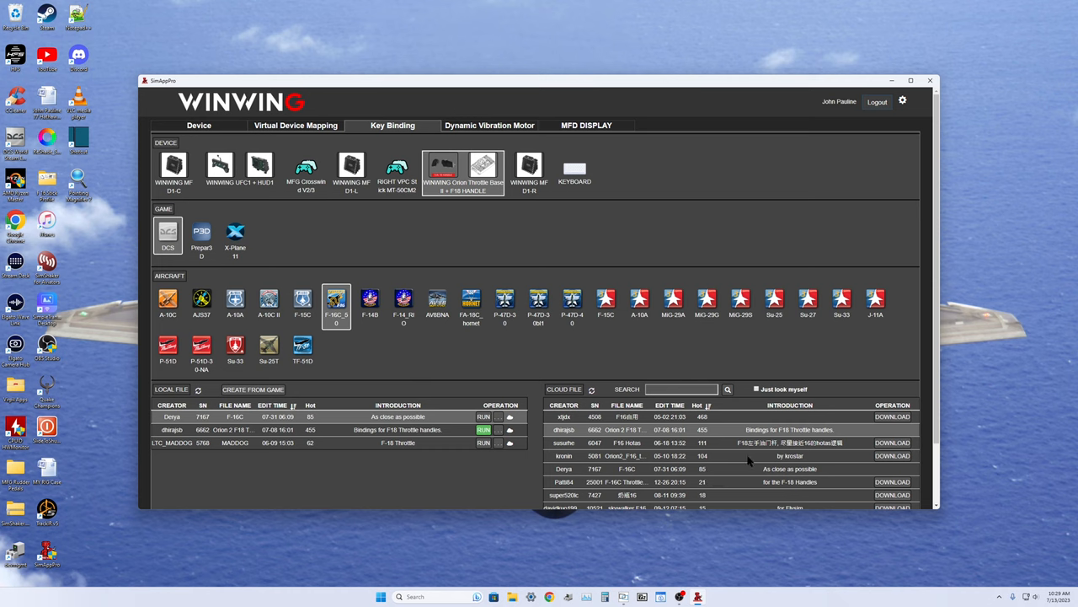
mouse_move(404, 338)
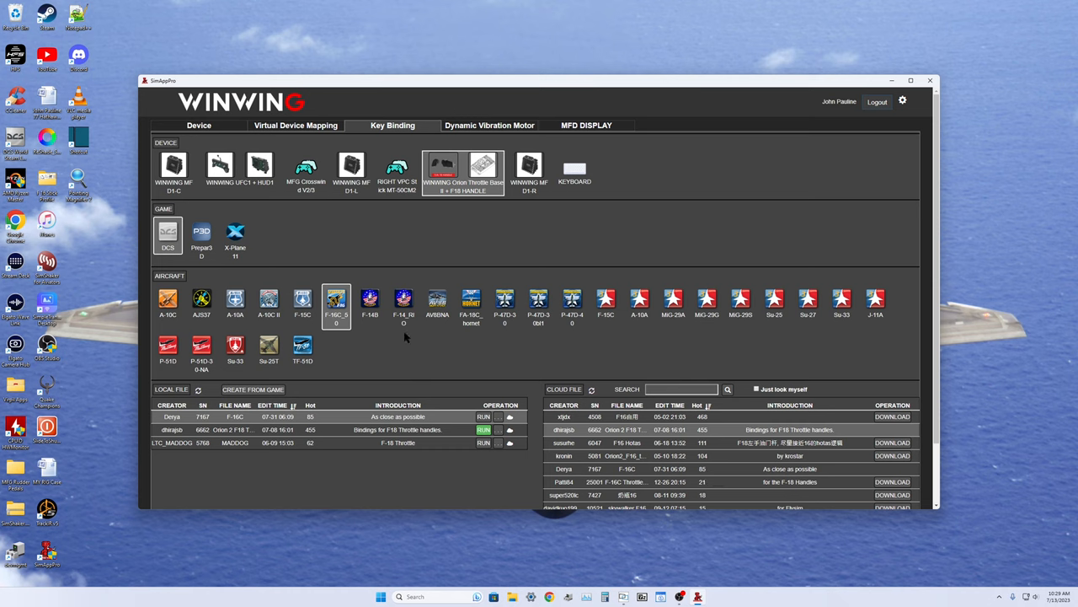
Step: Select the FA-18C Hornet aircraft to list its throttle binding profiles
left_click(472, 300)
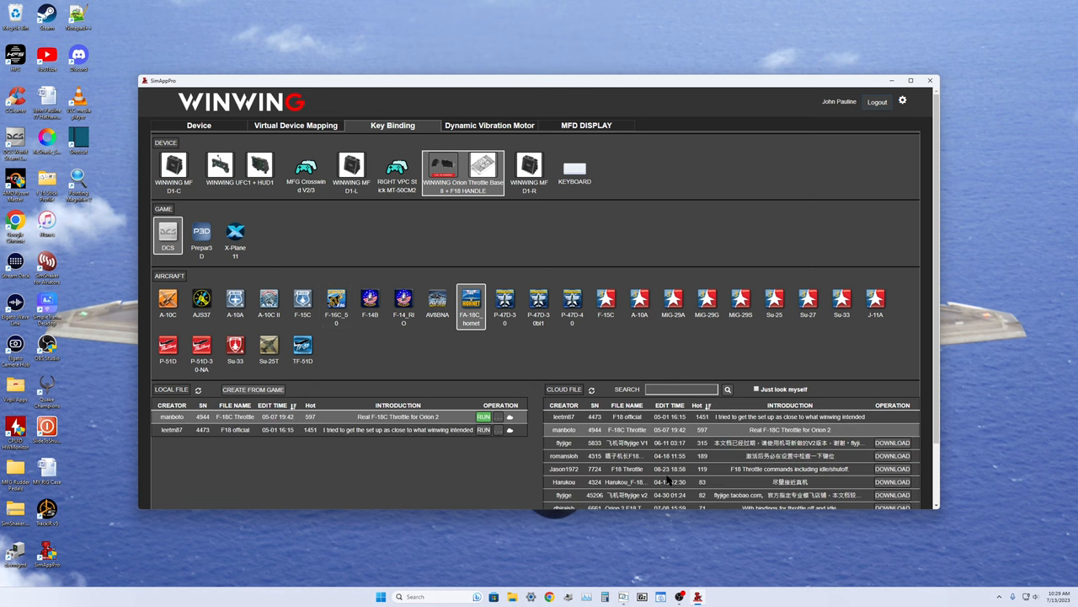
mouse_move(674, 482)
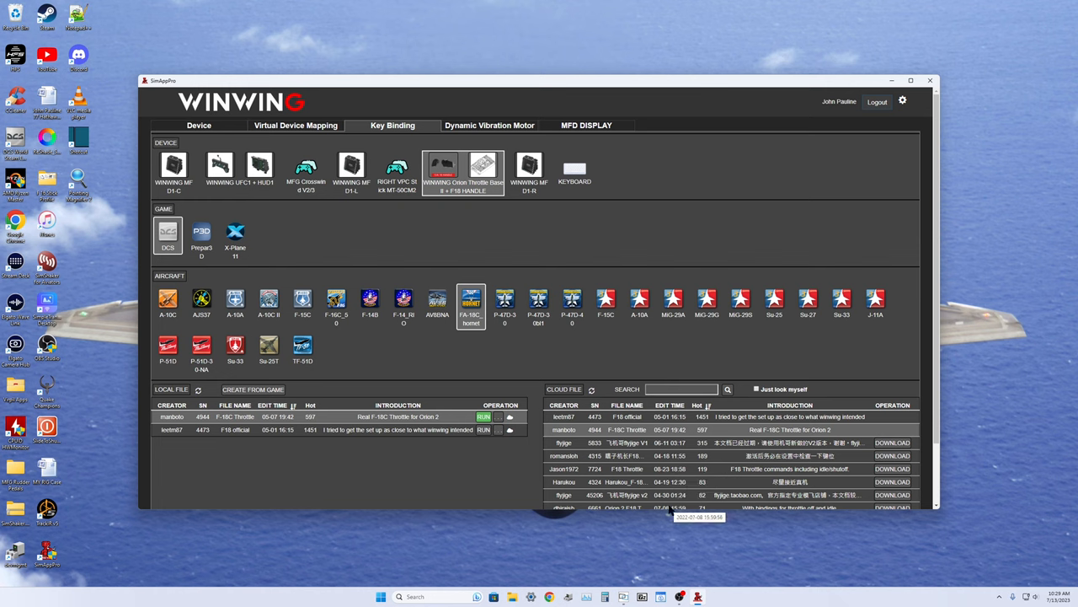
mouse_move(455, 496)
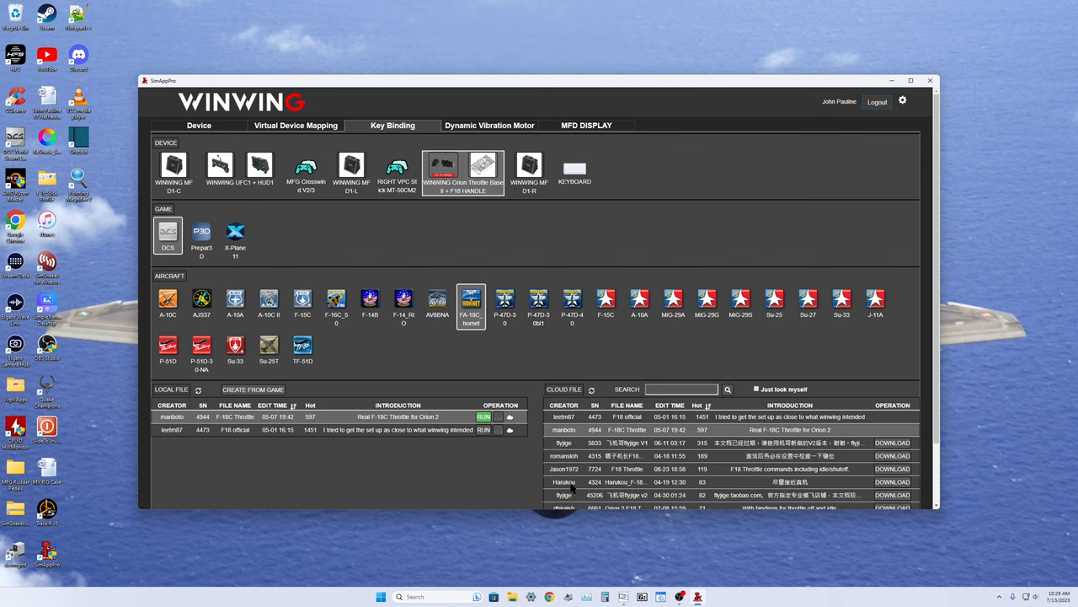
mouse_move(263, 454)
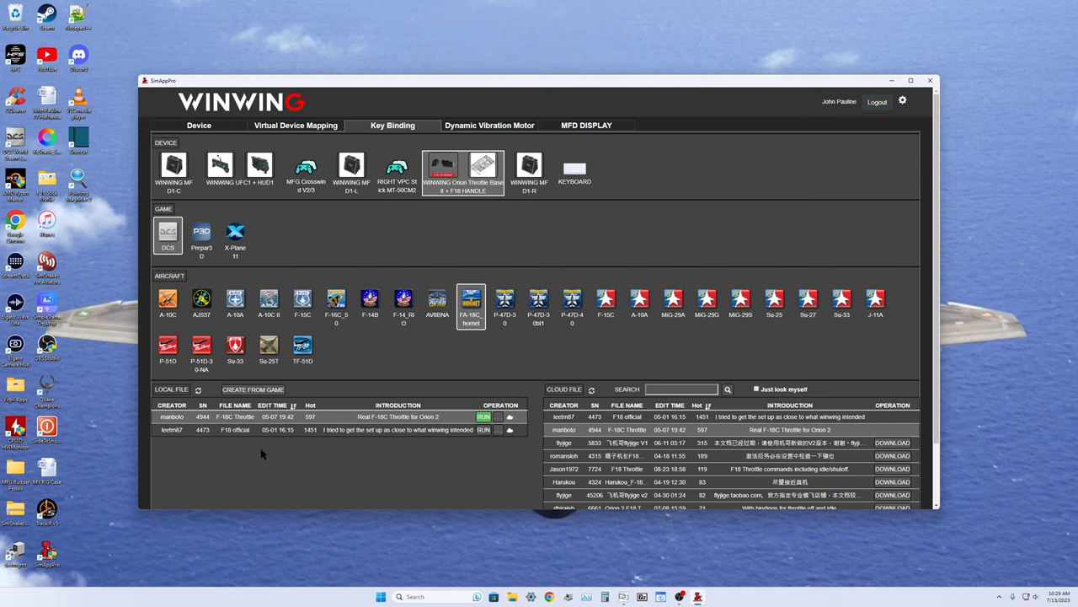
mouse_move(381, 505)
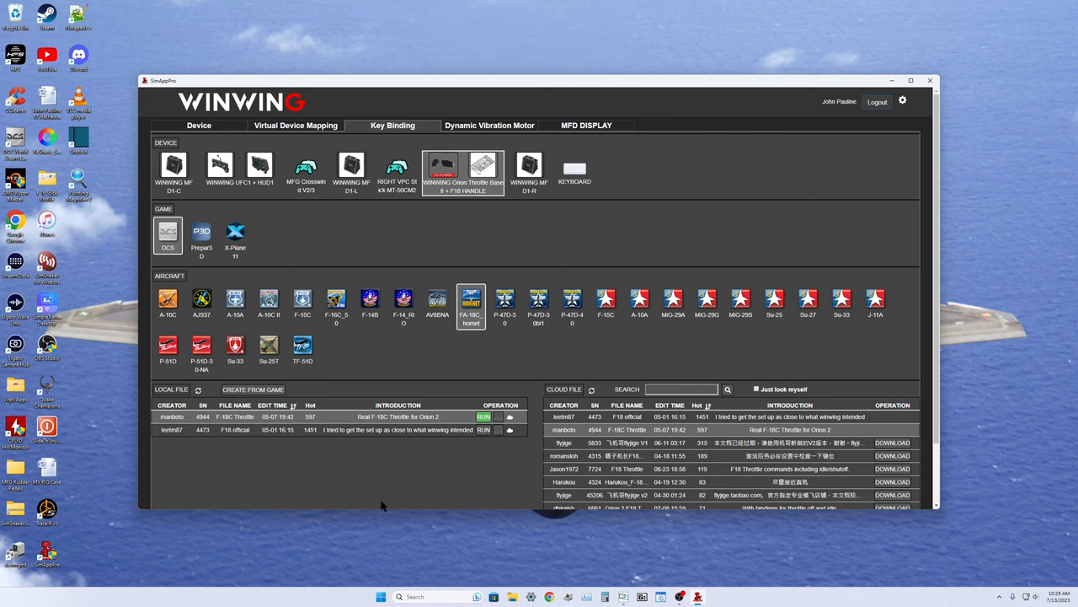
mouse_move(262, 505)
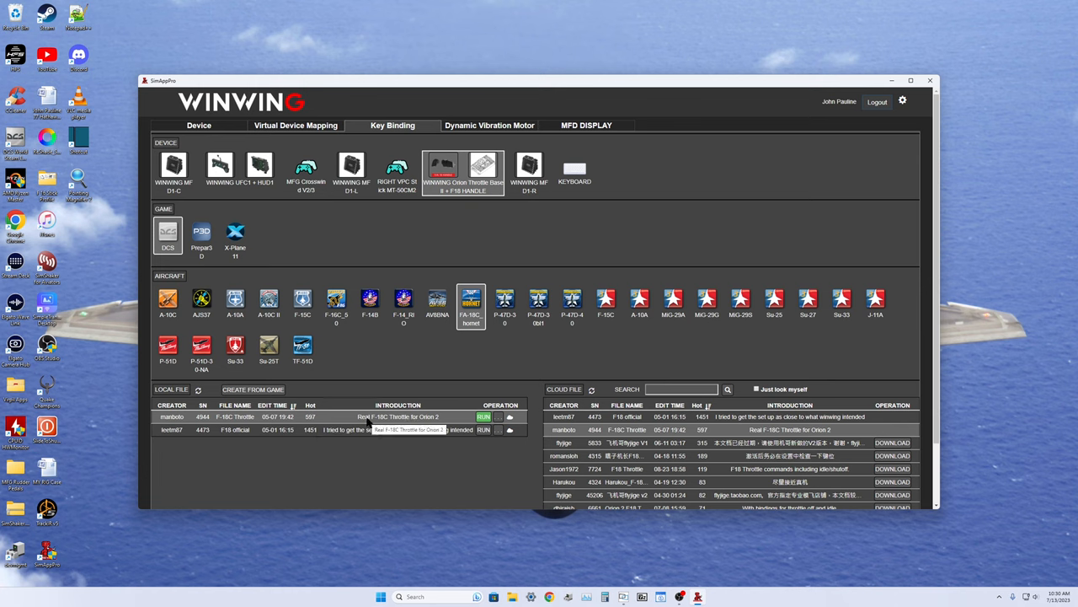
mouse_move(401, 459)
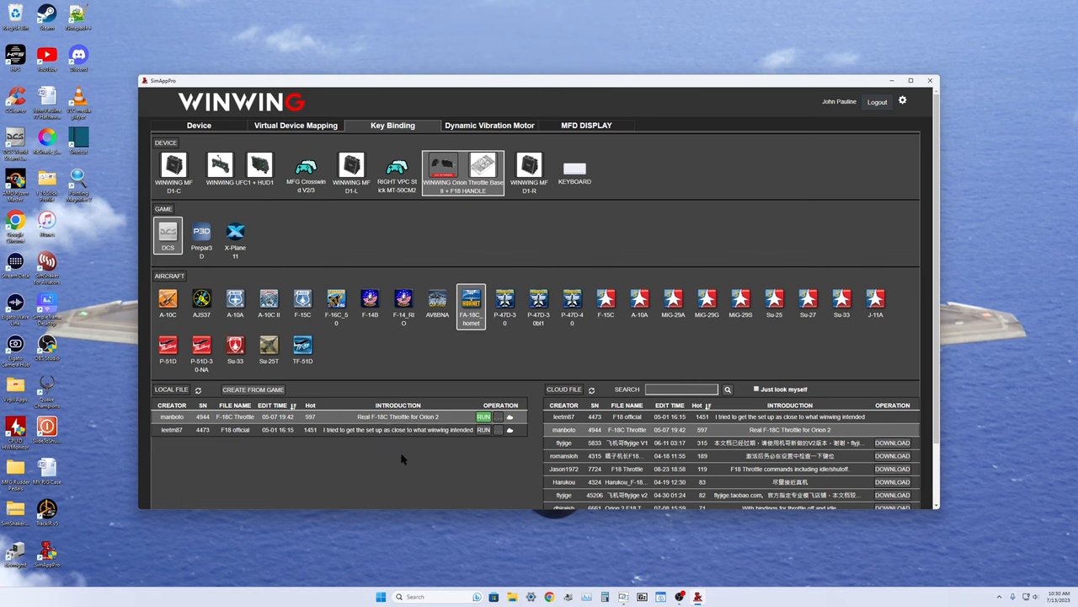
mouse_move(398, 481)
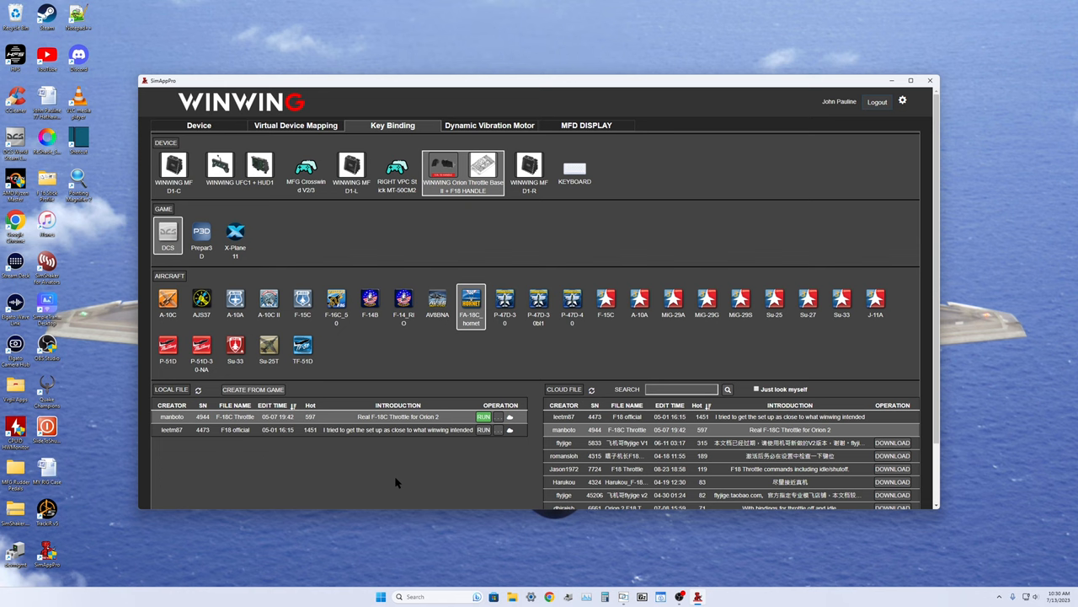
mouse_move(666, 441)
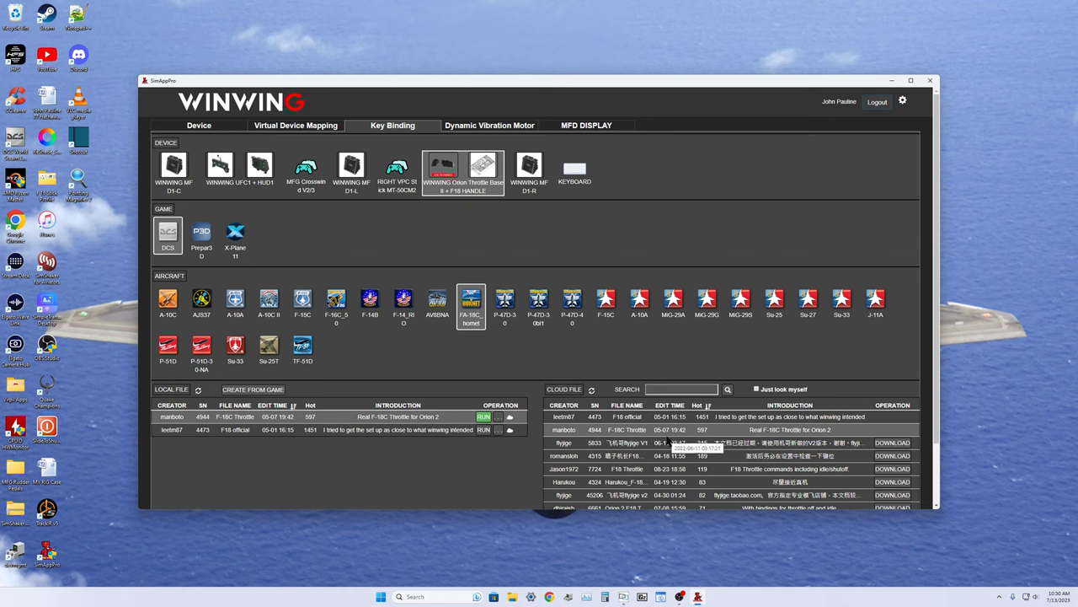
mouse_move(327, 414)
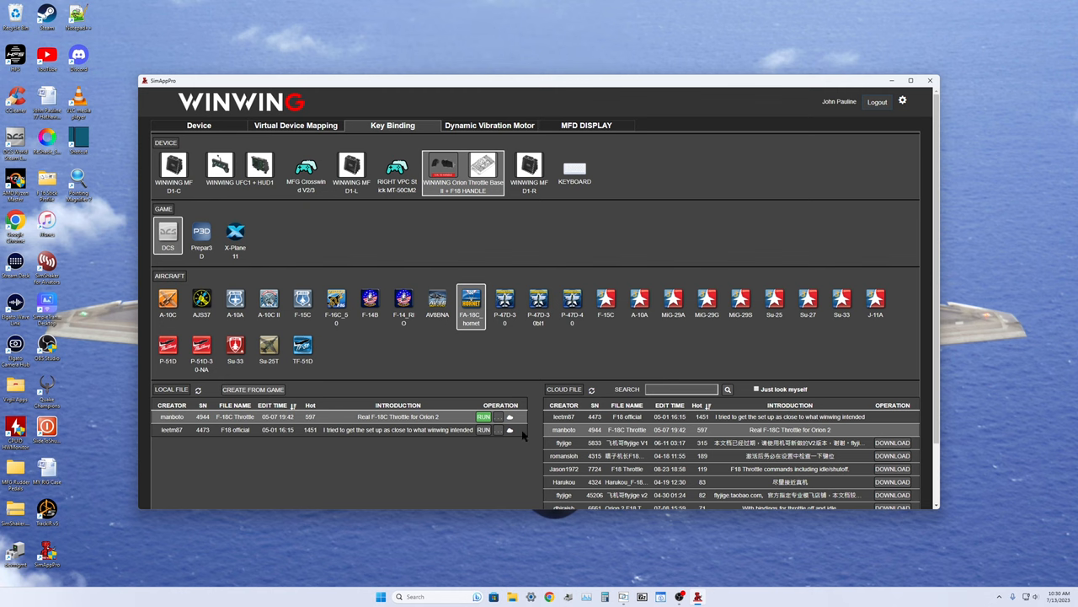
mouse_move(786, 457)
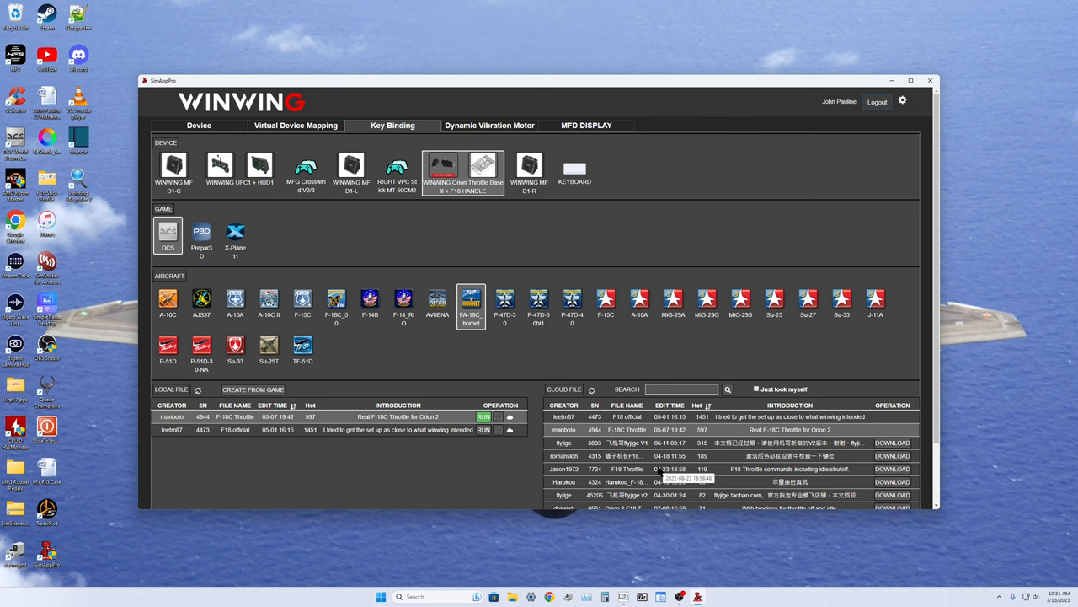
mouse_move(337, 357)
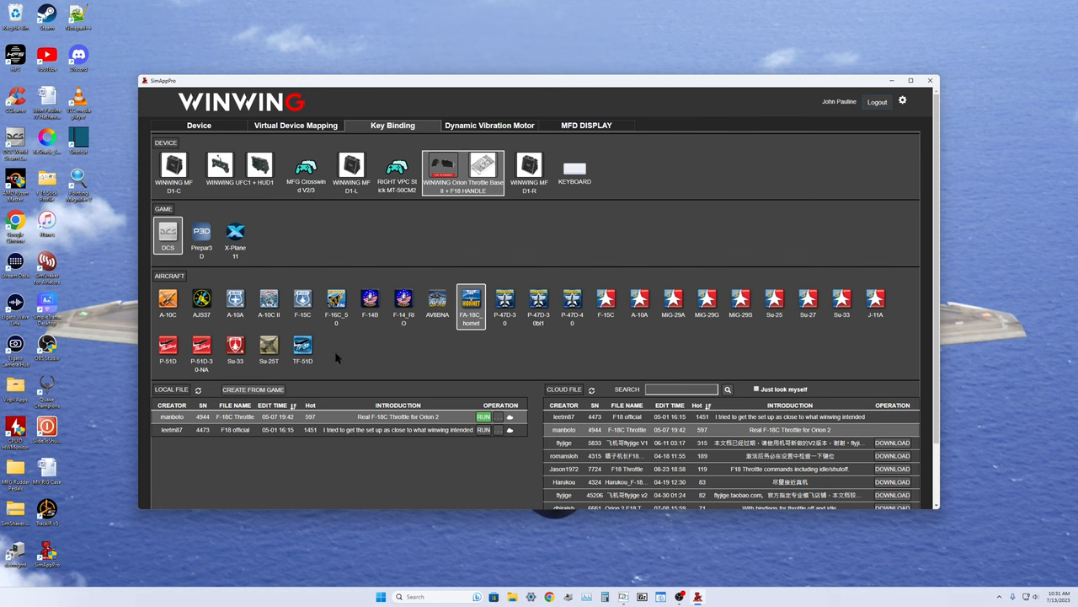
mouse_move(596, 366)
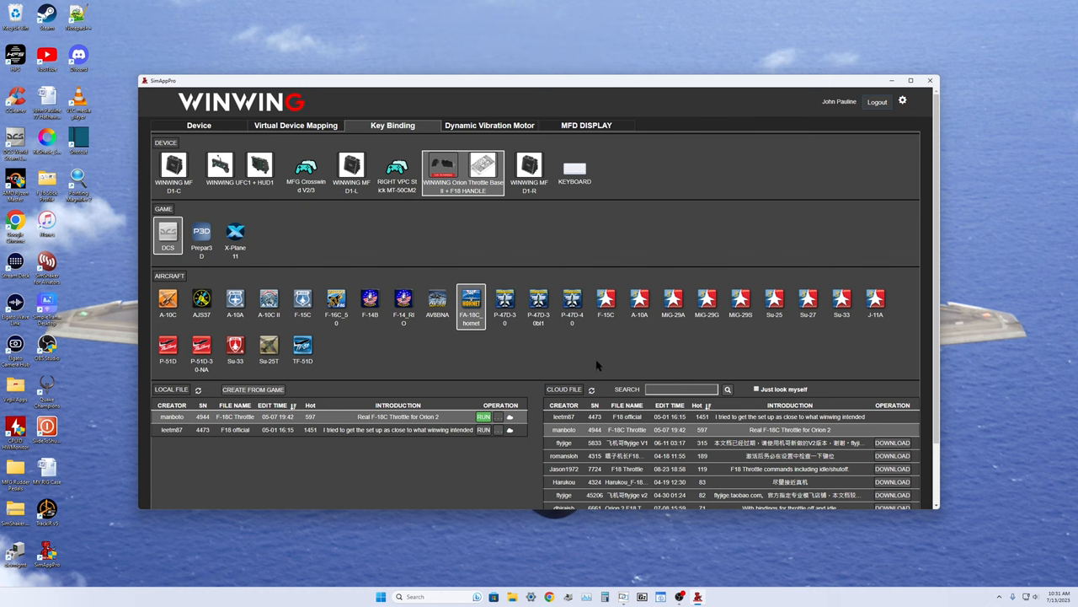
mouse_move(445, 372)
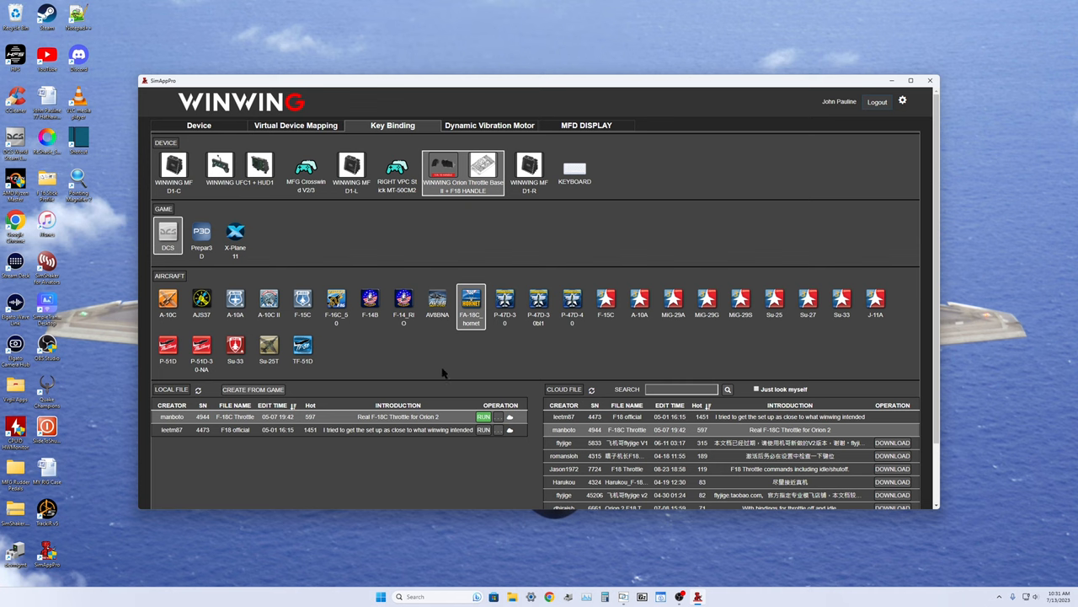
mouse_move(666, 482)
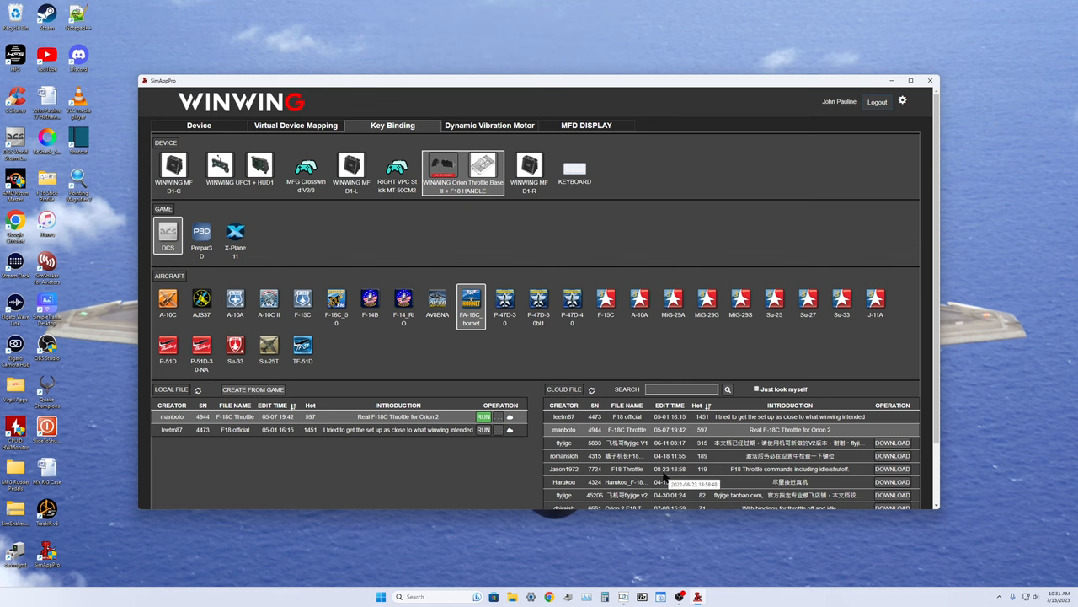